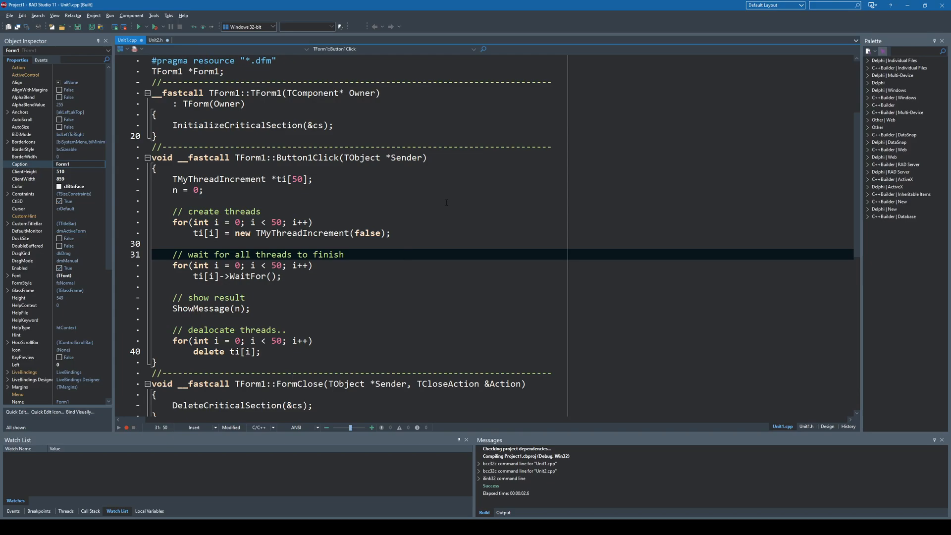
# Review the TMyThreadIncrement declaration and its Execute implementation, then return to the form's source.
pyautogui.click(406, 255)
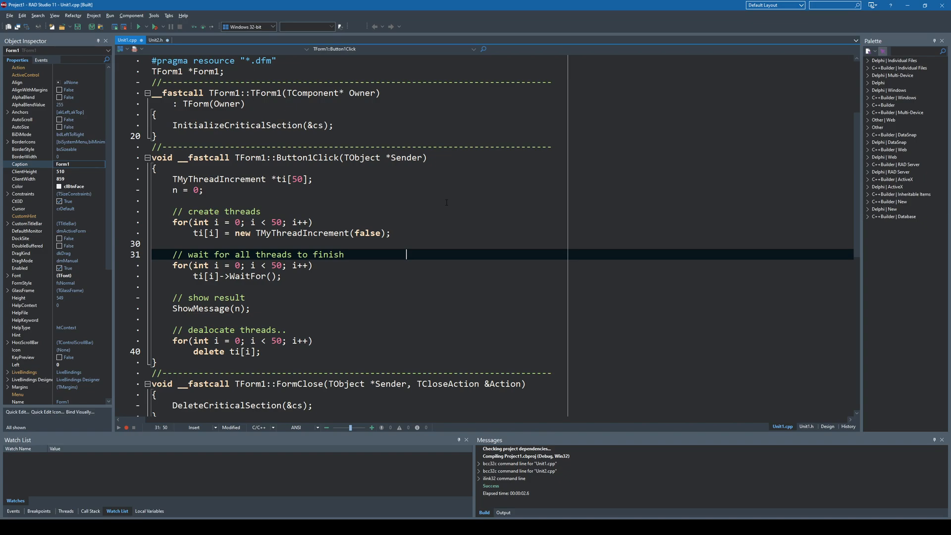
pyautogui.scroll(-3)
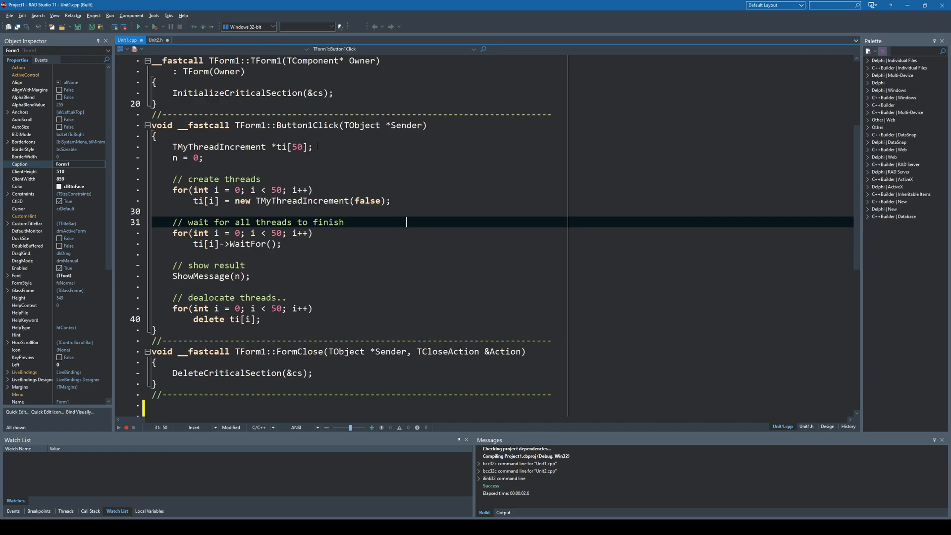
pyautogui.doubleClick(218, 147)
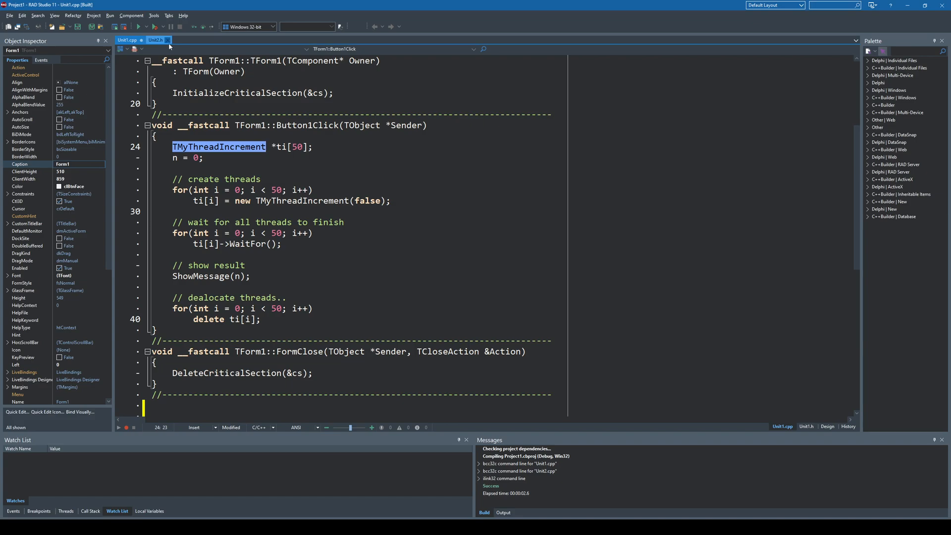
pyautogui.click(156, 39)
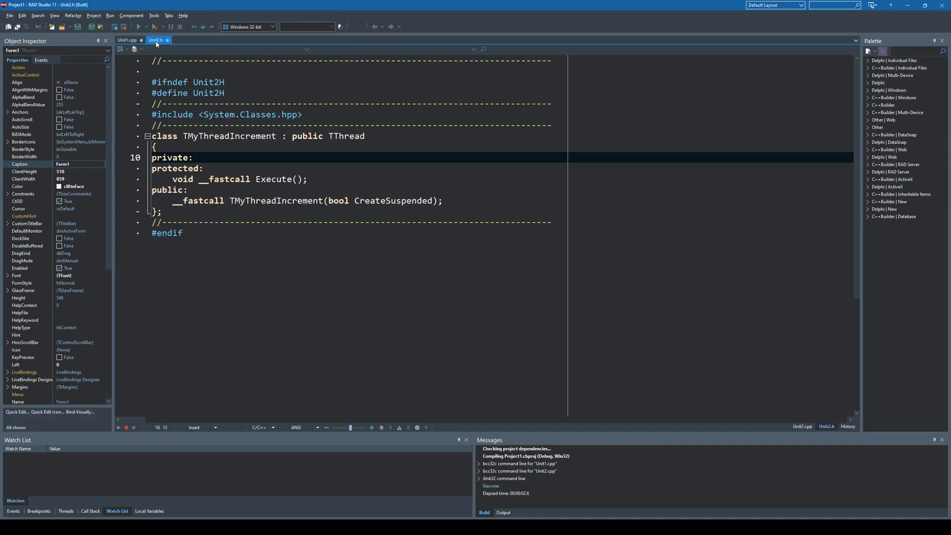
pyautogui.doubleClick(229, 136)
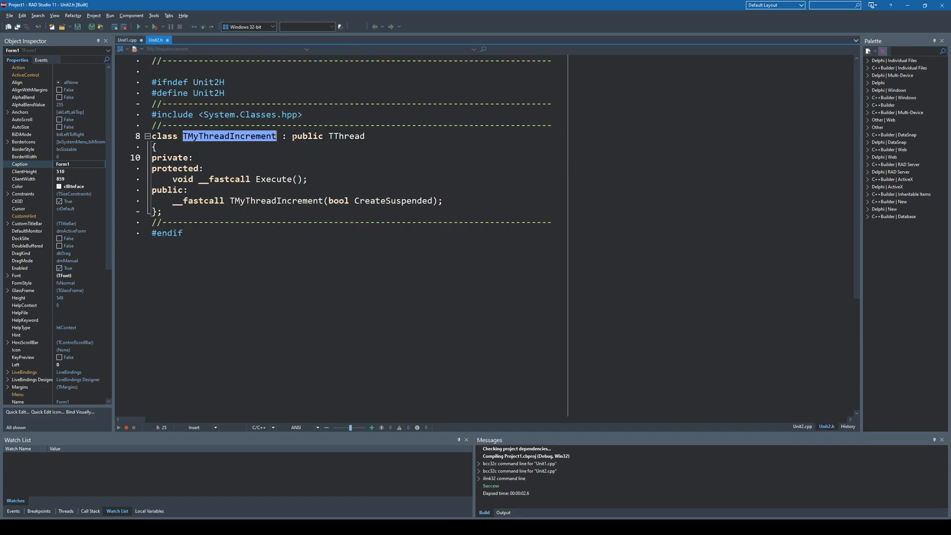
pyautogui.doubleClick(345, 136)
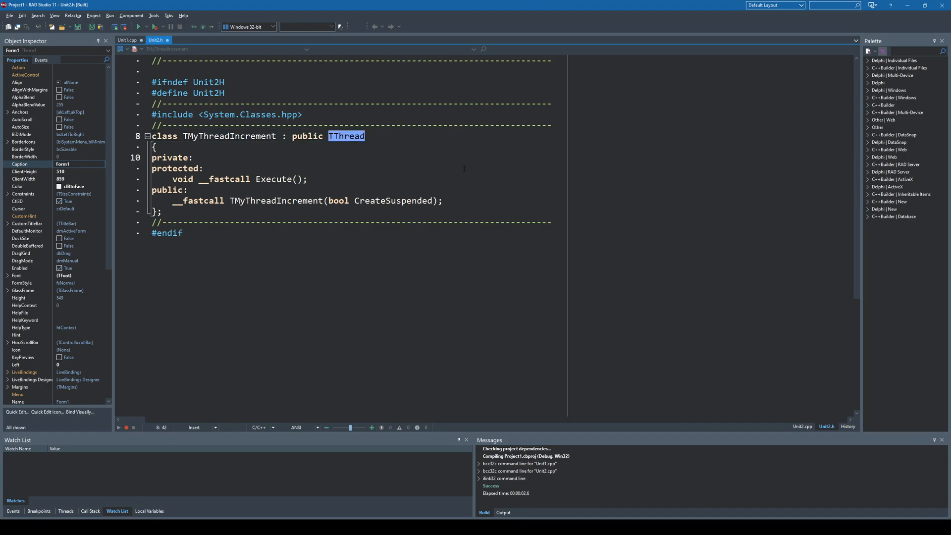
pyautogui.click(157, 39)
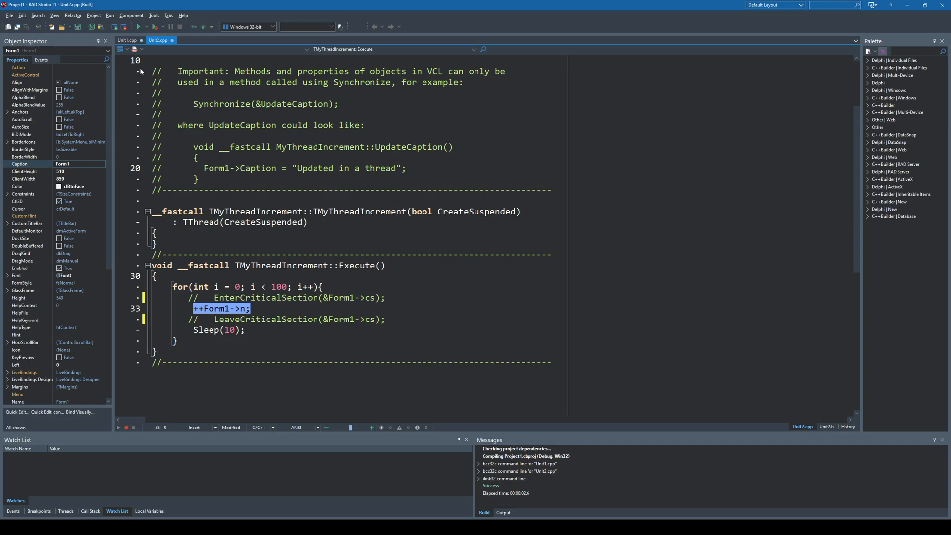
pyautogui.click(128, 40)
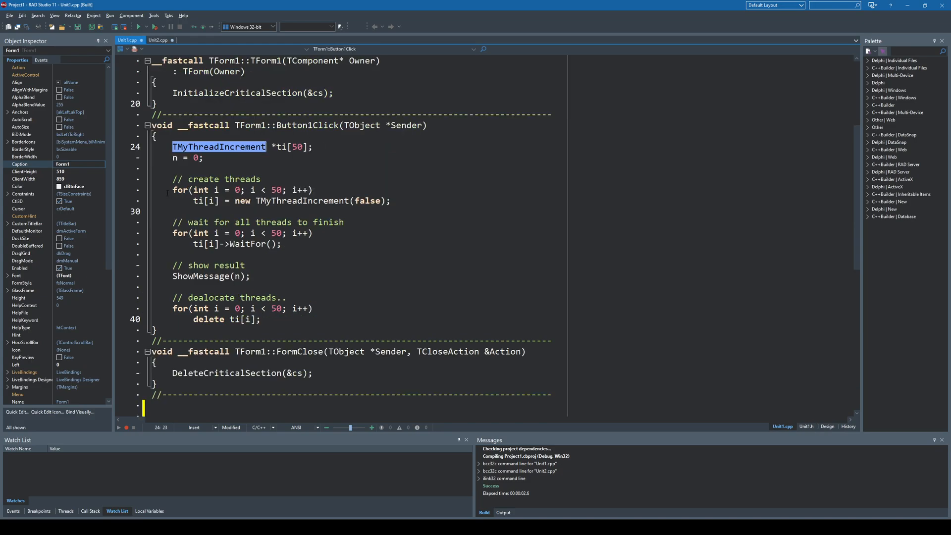
# Run the app and run Test (TThread) three times, getting inconsistent totals 4821, 4880 and 4871.
pyautogui.click(243, 190)
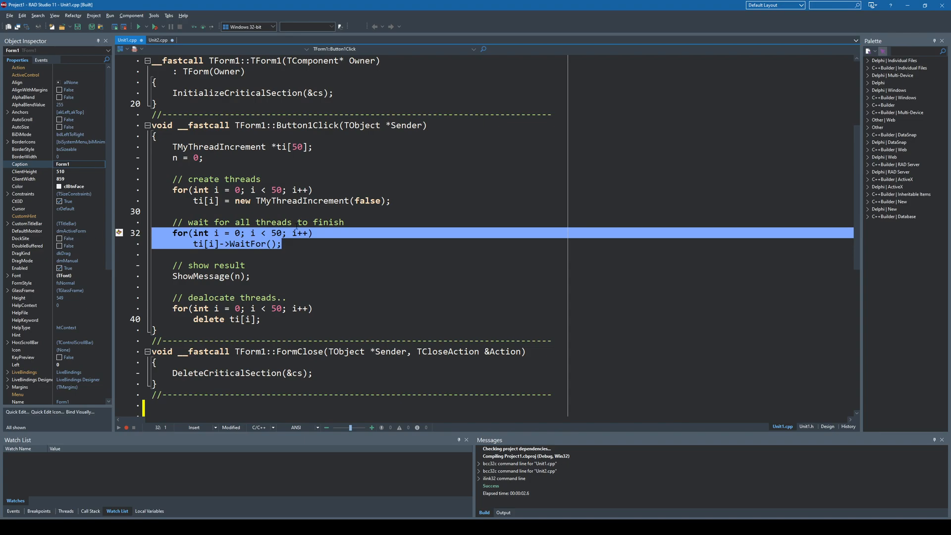
pyautogui.click(138, 25)
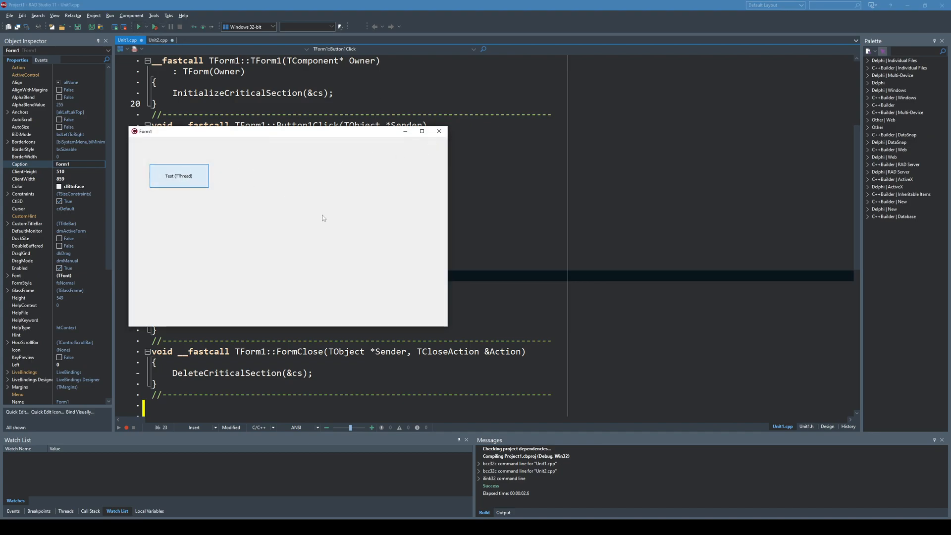
pyautogui.click(178, 177)
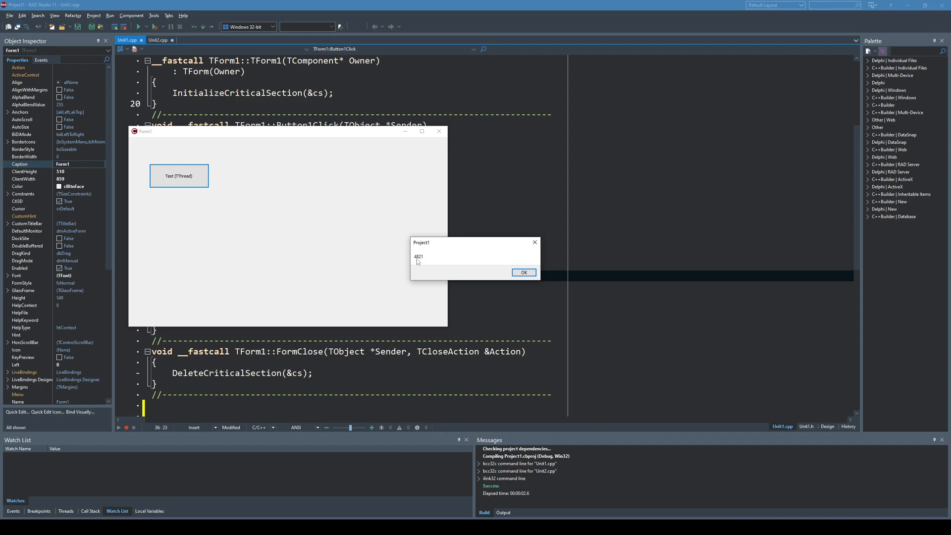
pyautogui.click(523, 271)
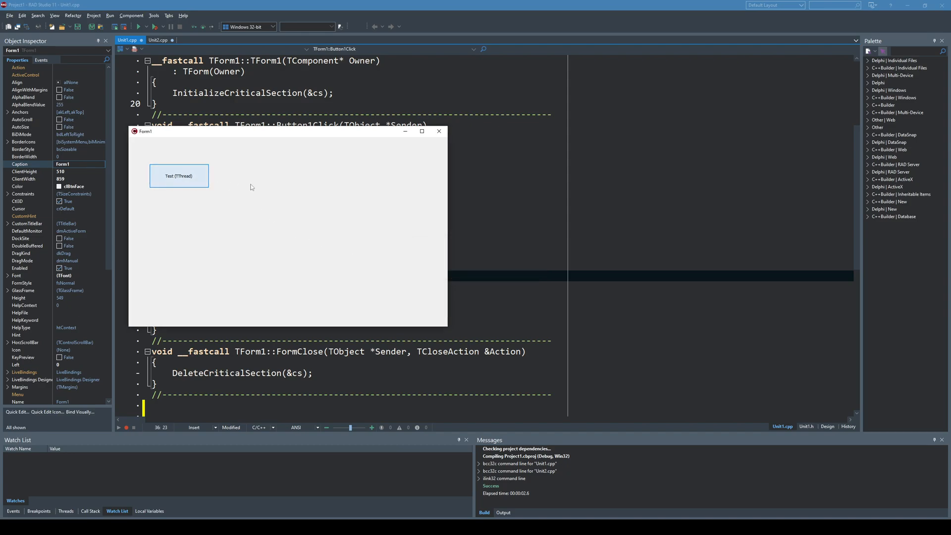
pyautogui.click(179, 176)
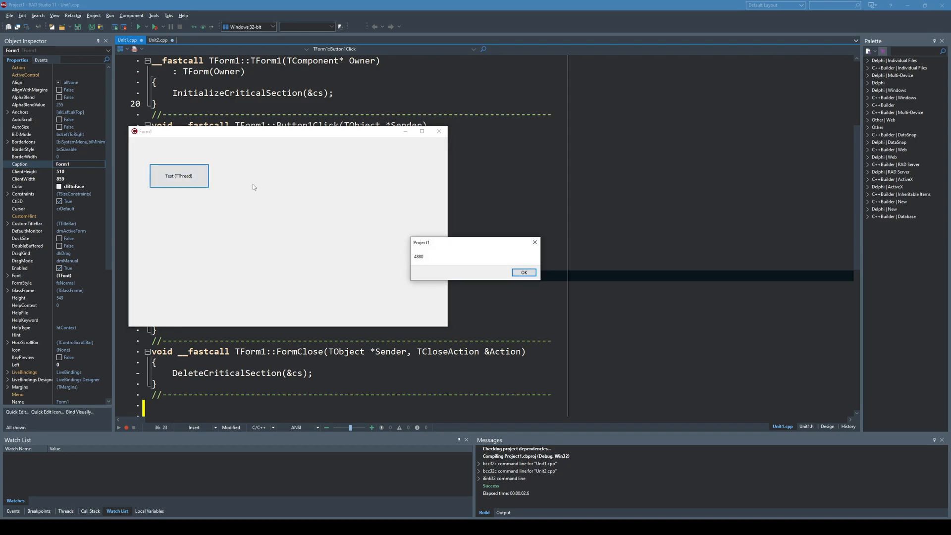
pyautogui.moveTo(179, 176)
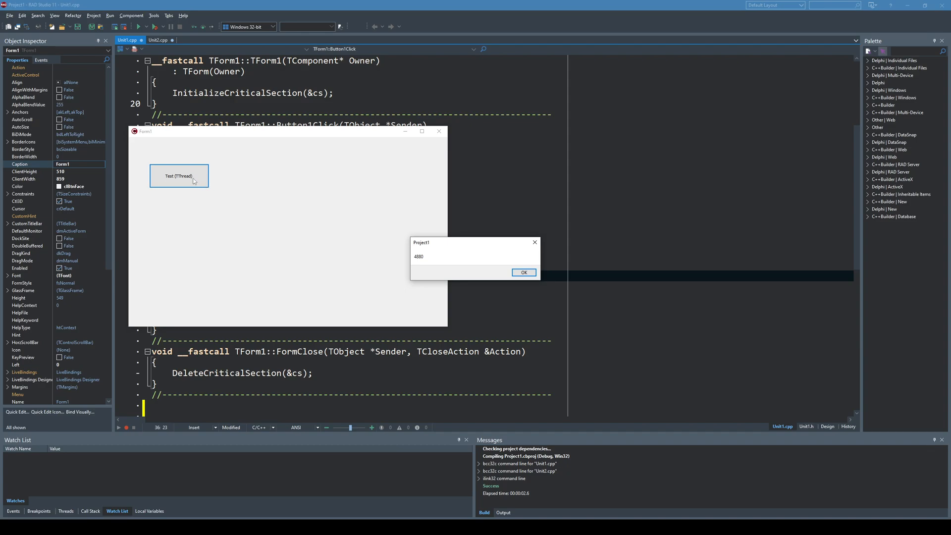
pyautogui.click(523, 272)
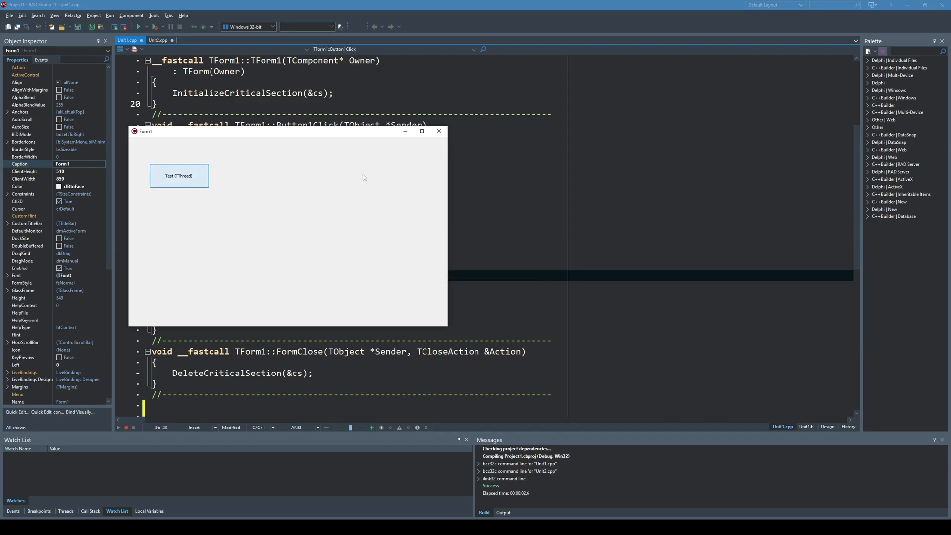
pyautogui.click(179, 176)
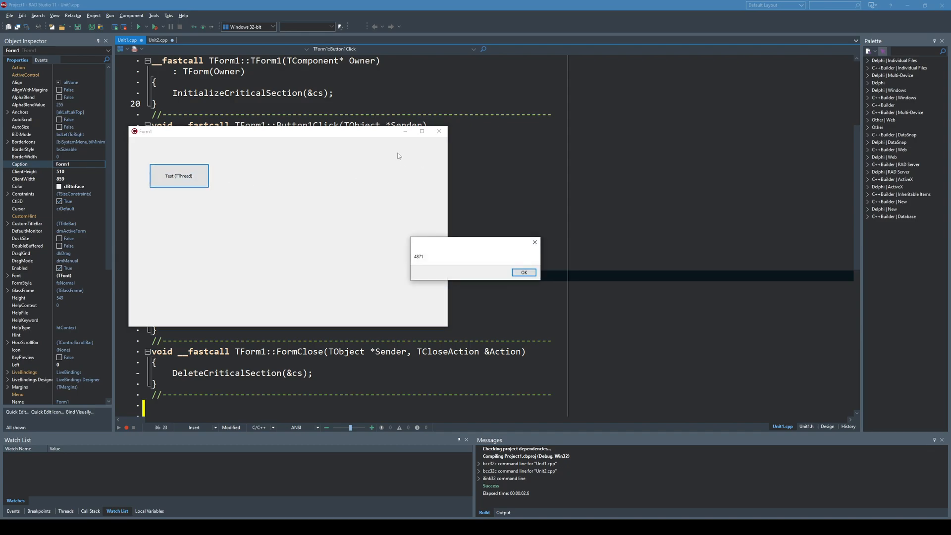
pyautogui.click(523, 273)
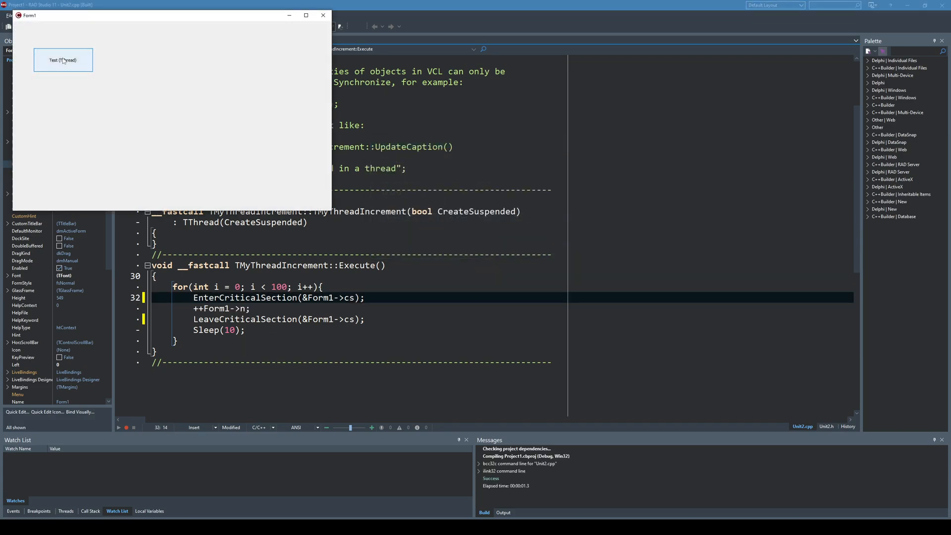
# Run Test (TThread) twice with the critical section restored, getting 5000 both times.
pyautogui.click(64, 59)
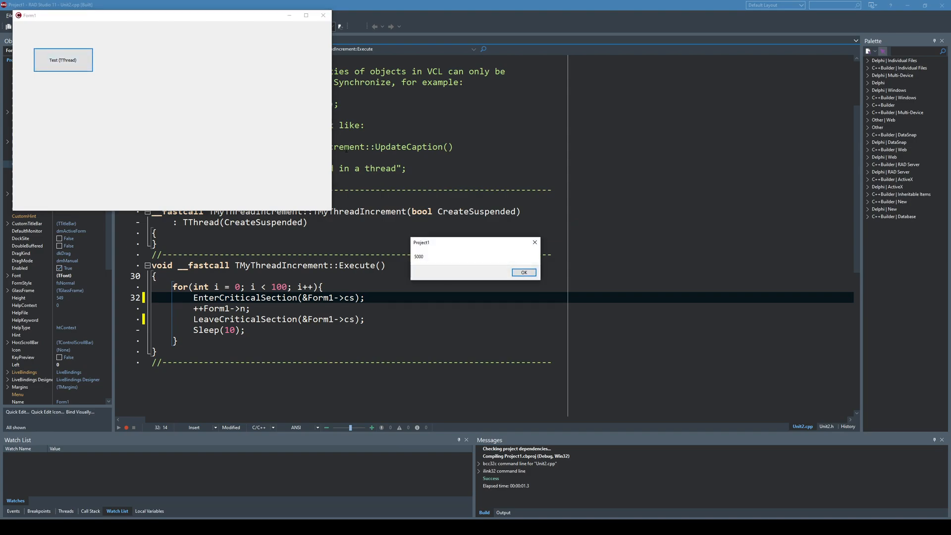
pyautogui.click(523, 272)
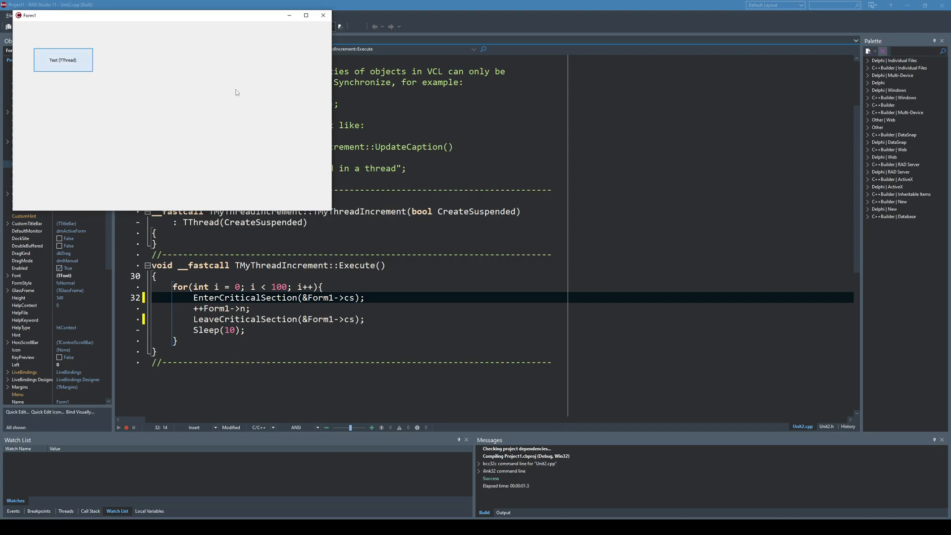
pyautogui.moveTo(241, 56)
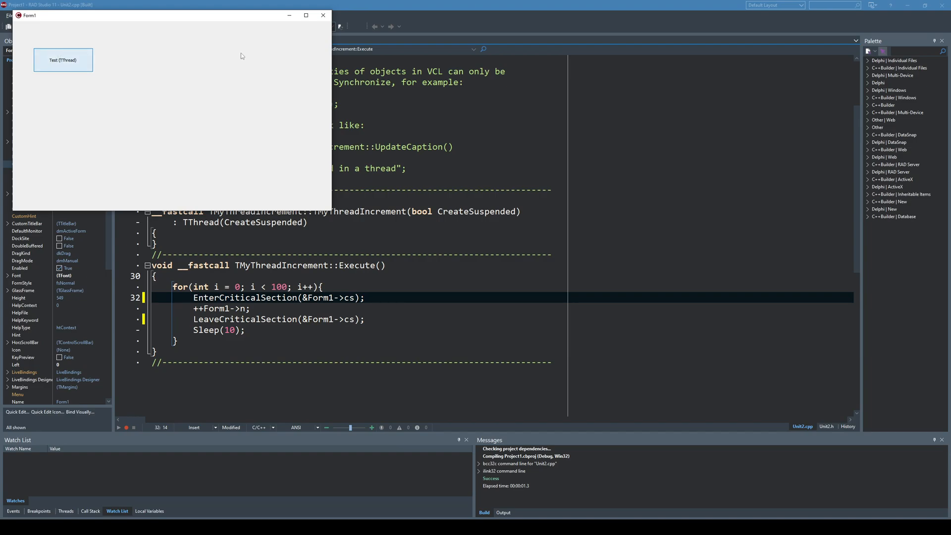
pyautogui.click(64, 59)
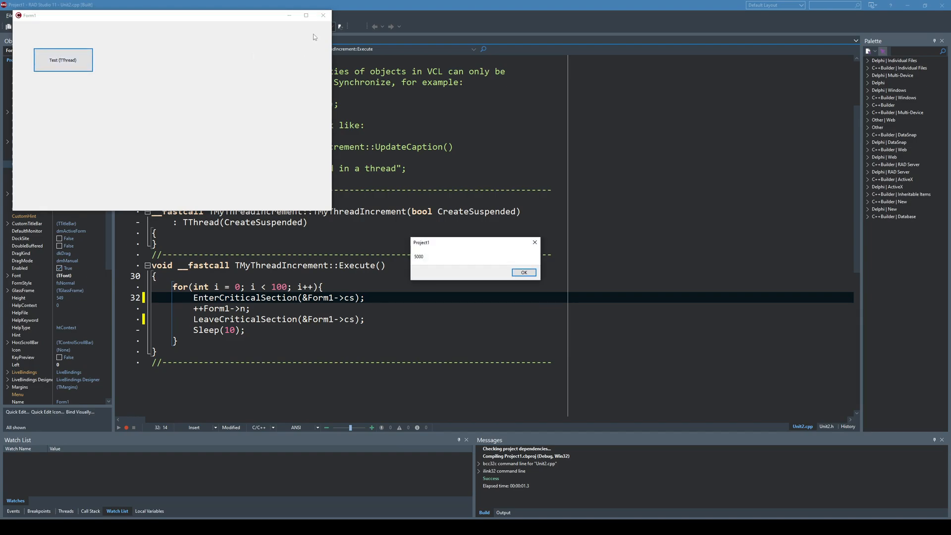
pyautogui.click(522, 272)
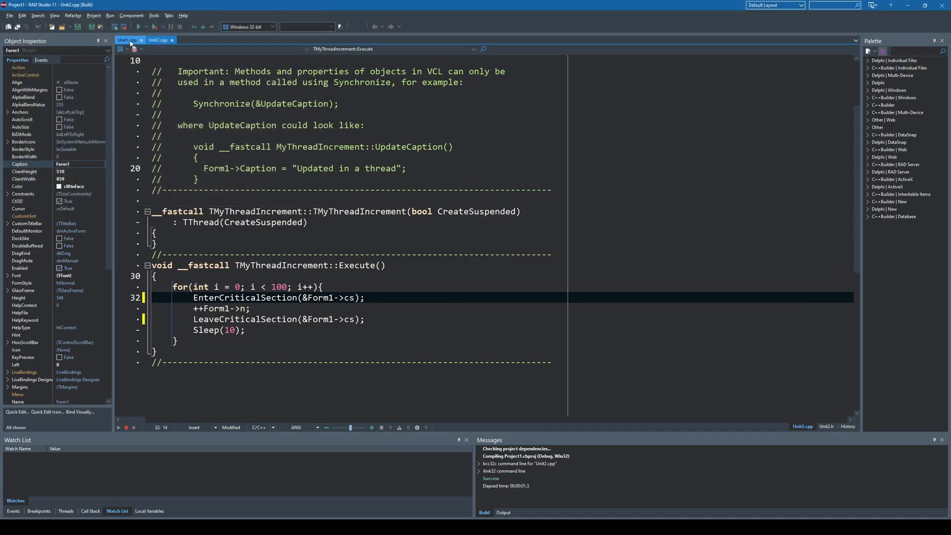
# Review Unit1.cpp's #include lines bringing in <thread> and <mutex>, then return to Button1Click.
pyautogui.click(127, 40)
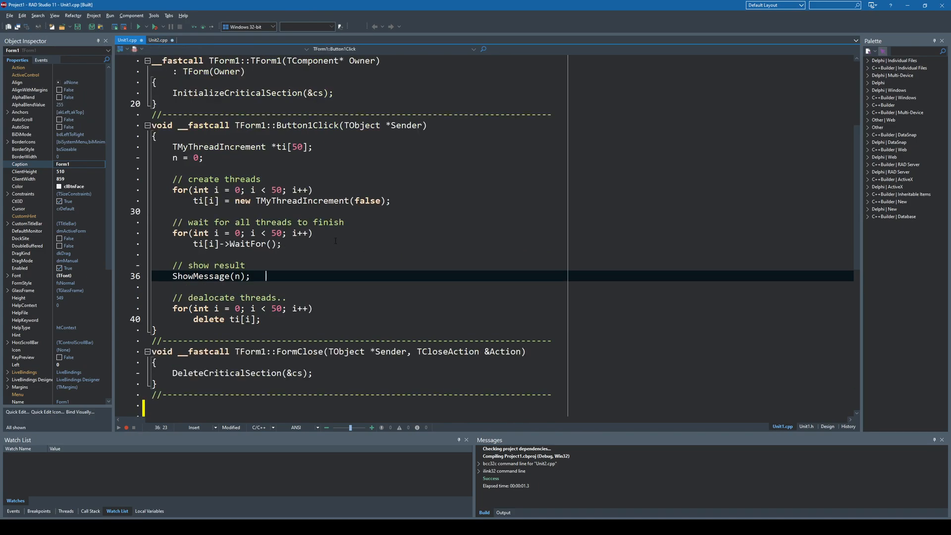
pyautogui.scroll(3)
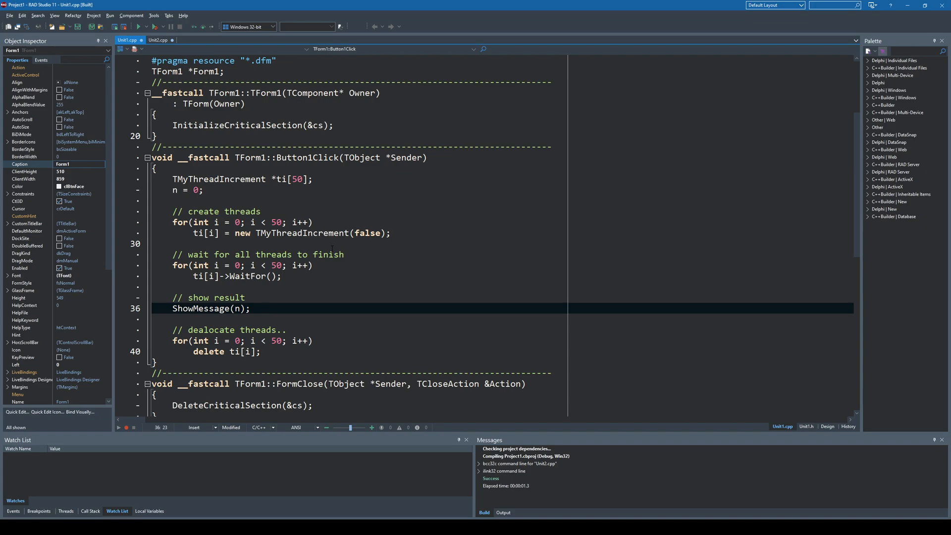
pyautogui.scroll(3)
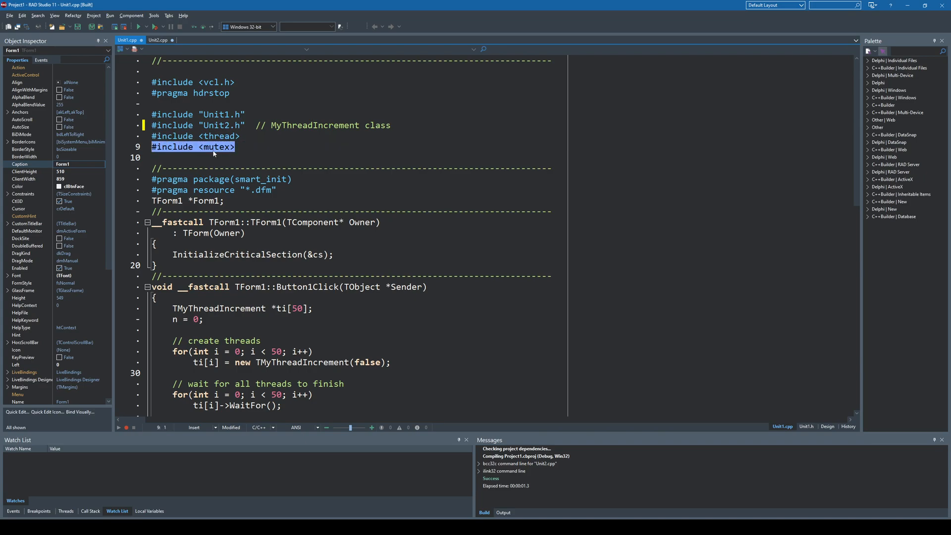
pyautogui.scroll(-3)
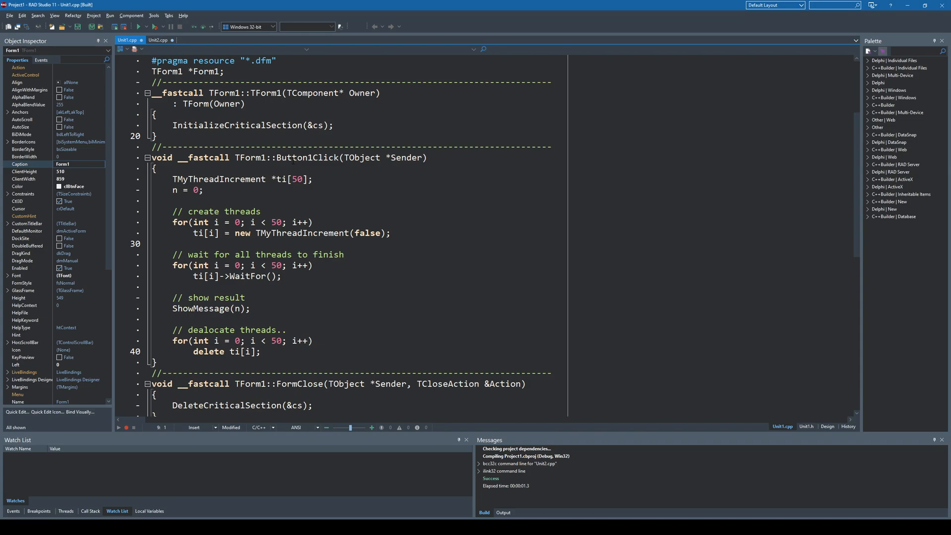
# Place a second TButton on Form1 and caption it C++11.
pyautogui.click(826, 426)
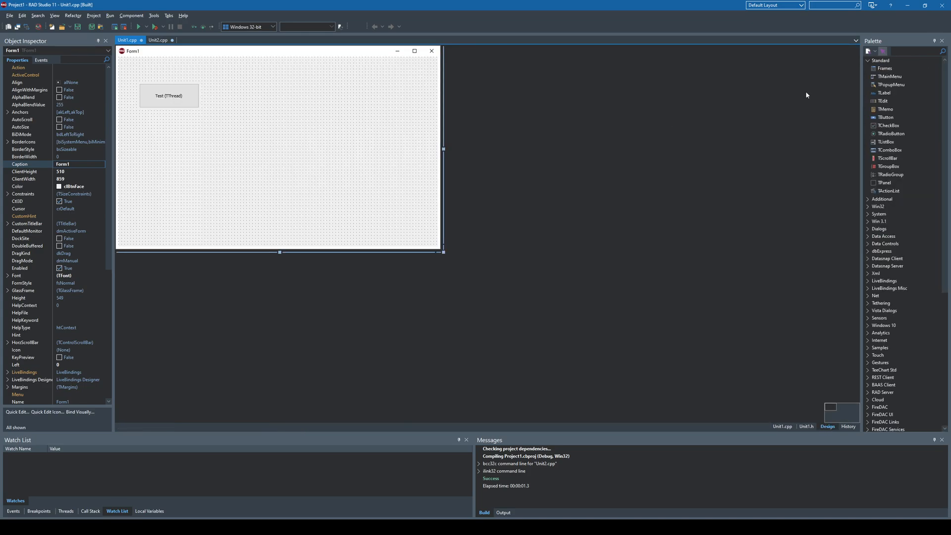
pyautogui.click(236, 118)
pyautogui.write('C++')
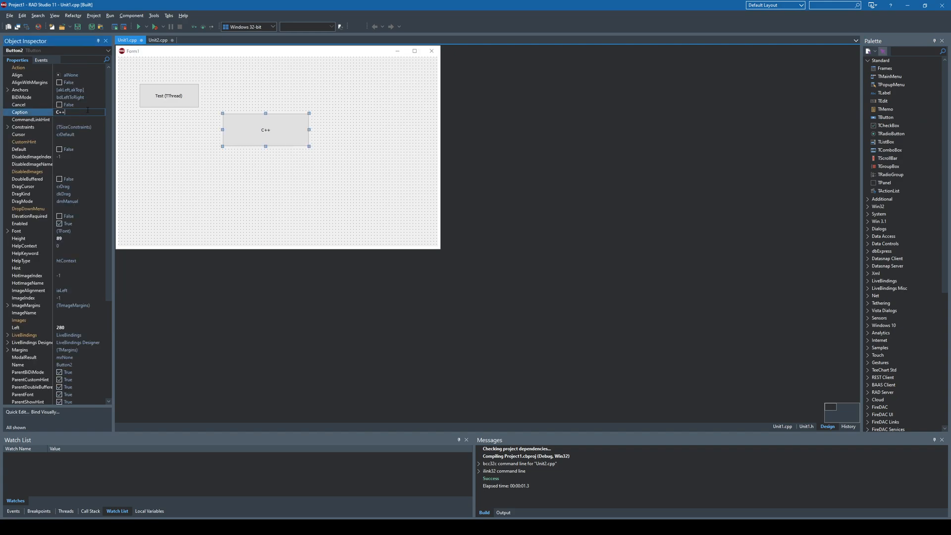
pyautogui.write('11')
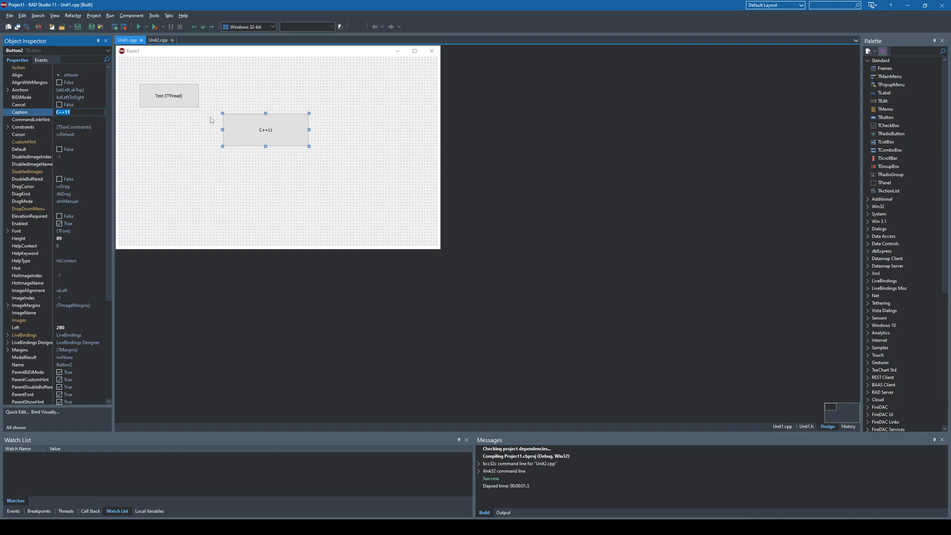
pyautogui.moveTo(280, 125)
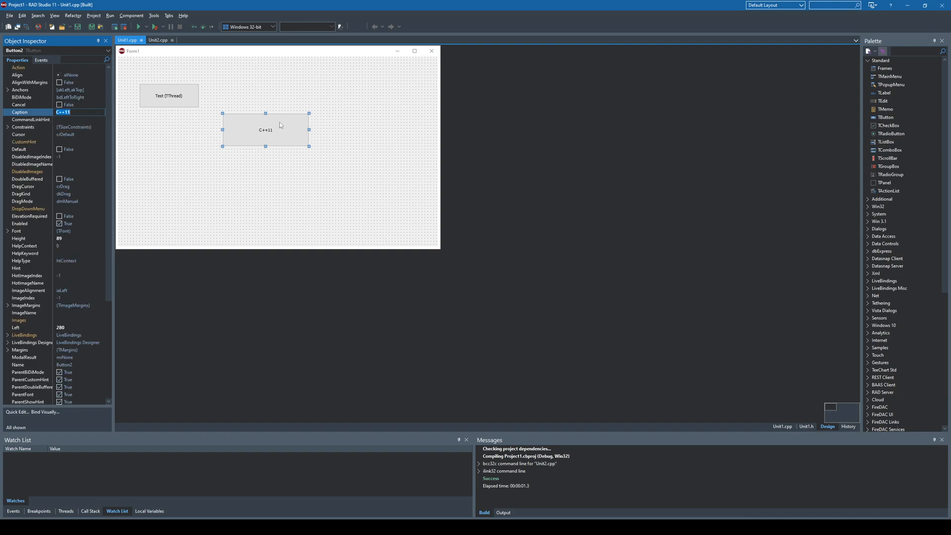
# Create the Button2Click handler and declare std::thread myThread[50]; in it.
pyautogui.doubleClick(265, 131)
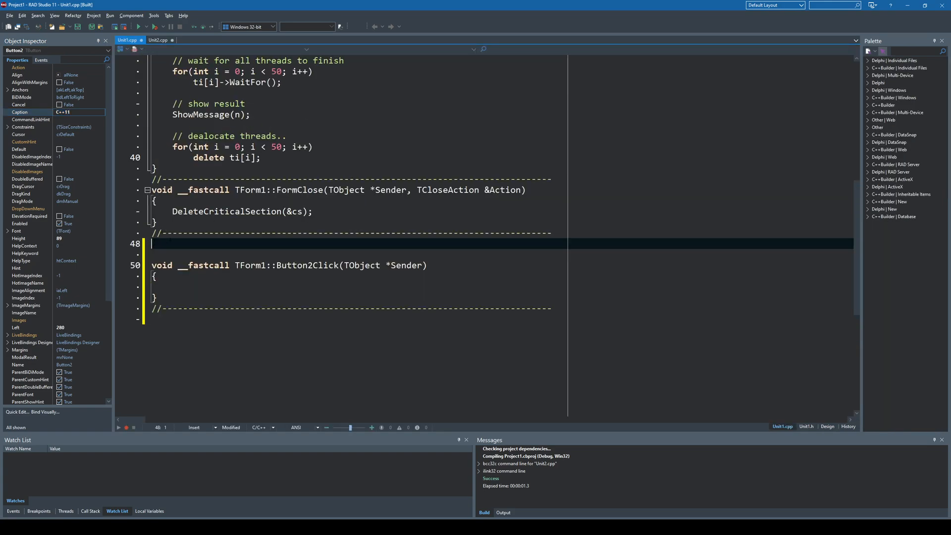
pyautogui.scroll(3)
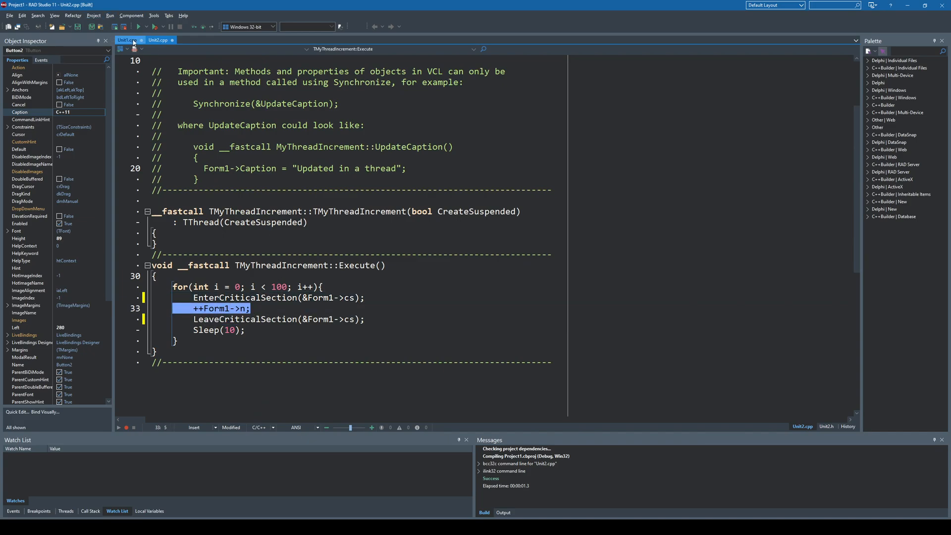
pyautogui.click(128, 40)
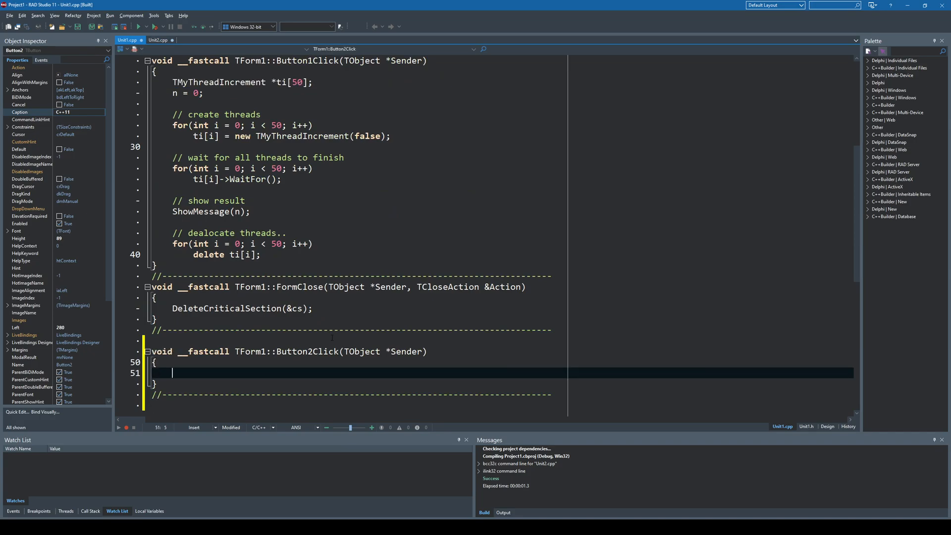
pyautogui.write('std::thr')
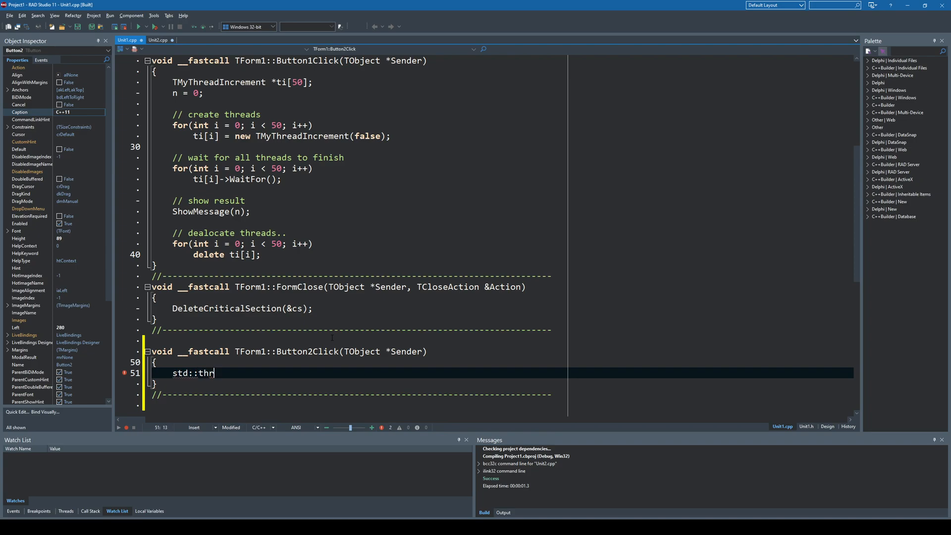
pyautogui.write('ead m')
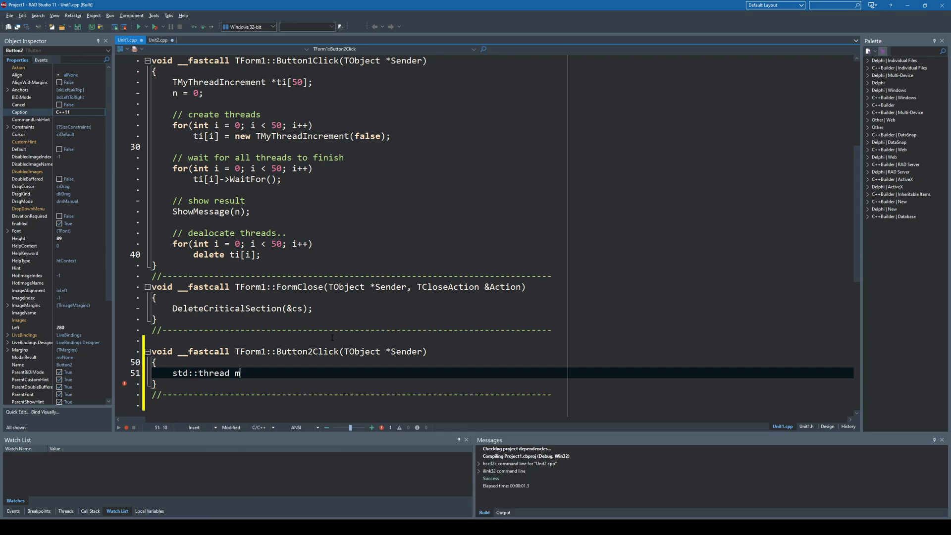
pyautogui.write('yThr')
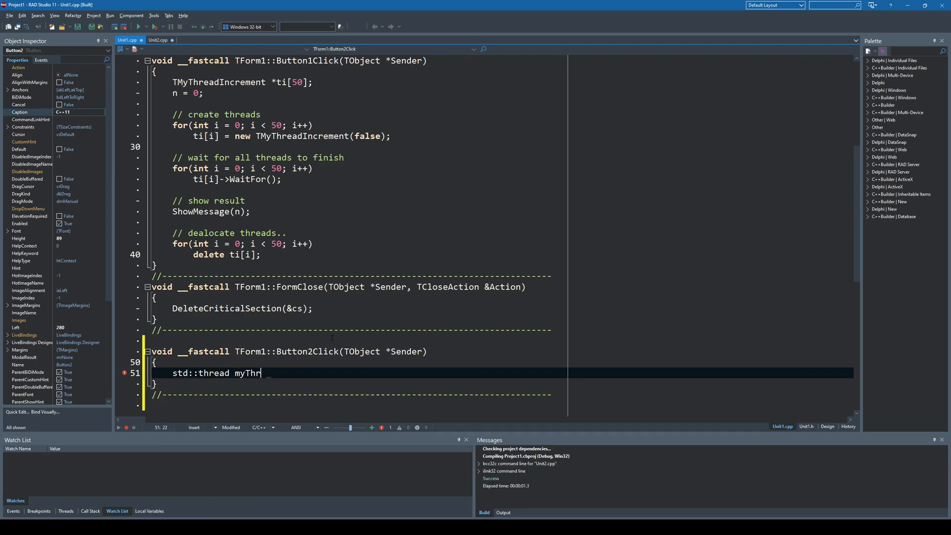
pyautogui.write('ead[50')
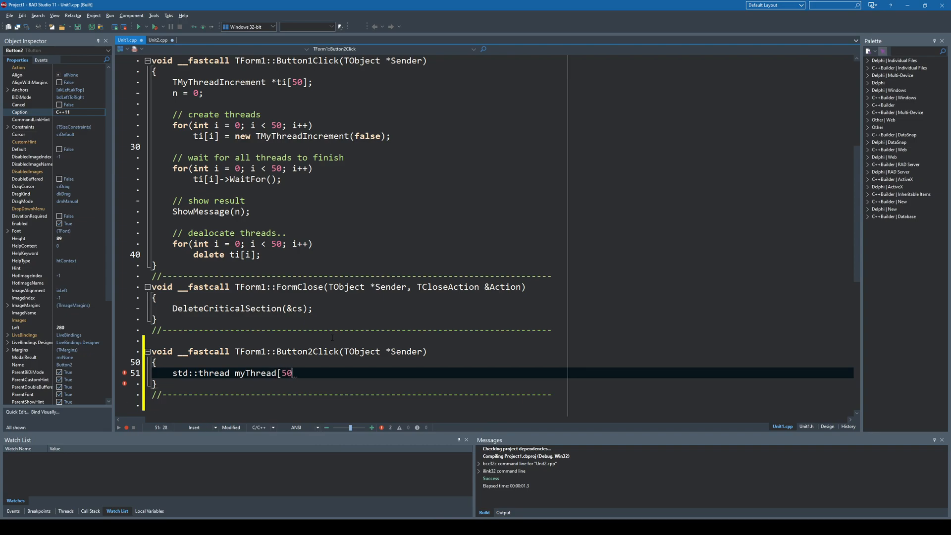
pyautogui.write('];')
pyautogui.write('for')
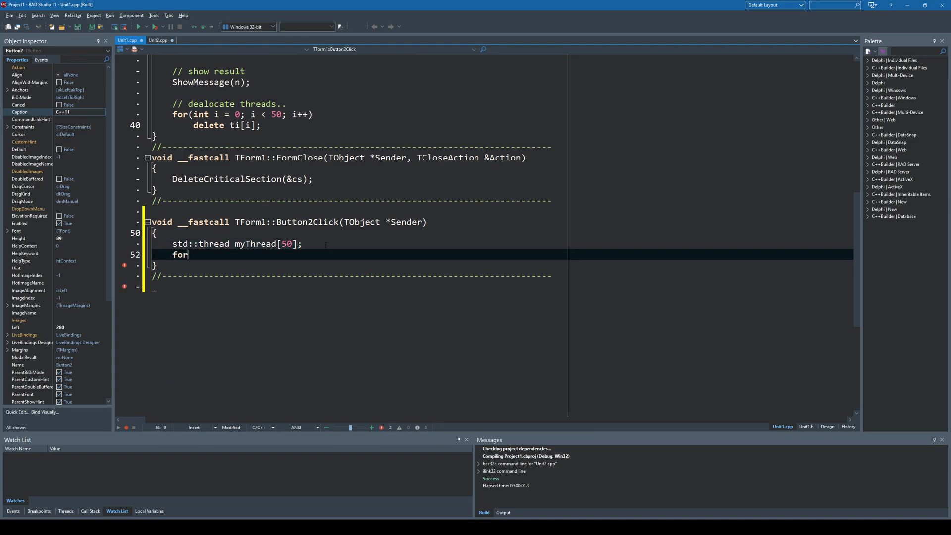
# Add a for loop over i from 0 to 50 assigning myThread[i] = std::thread();.
pyautogui.write('(int i = 0')
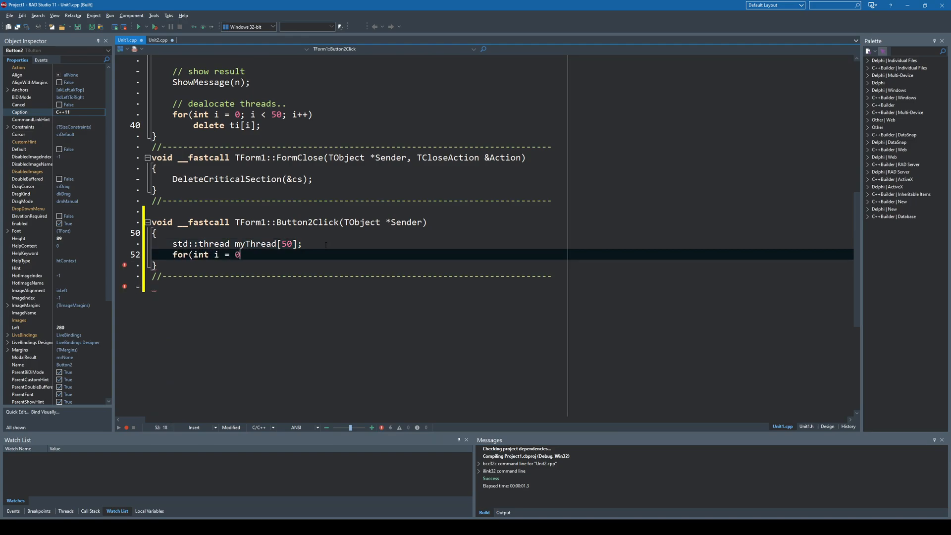
pyautogui.write('; i < 50')
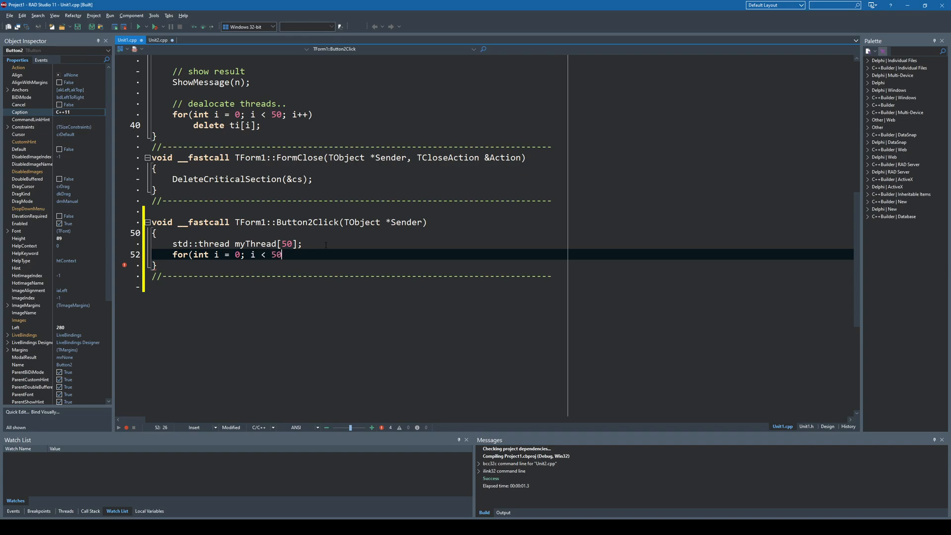
pyautogui.write('; i++){')
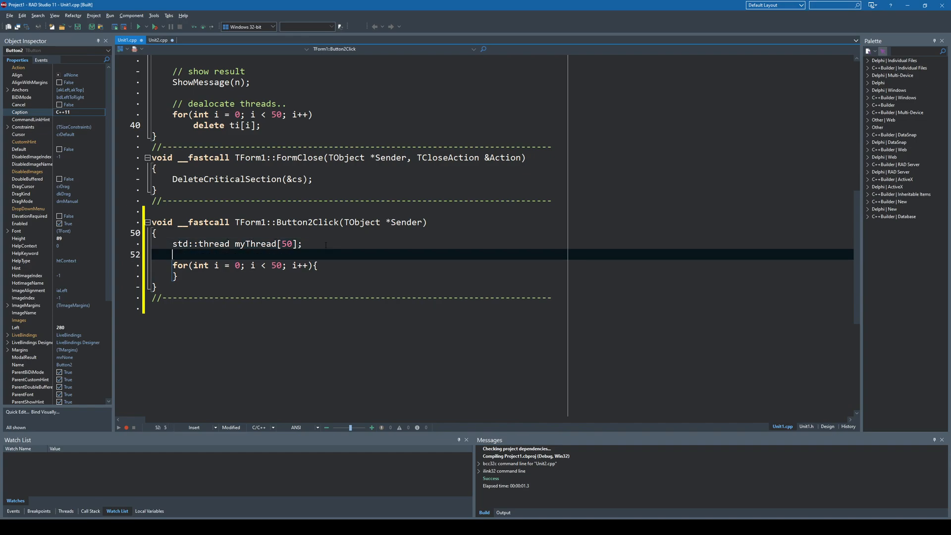
pyautogui.doubleClick(266, 244)
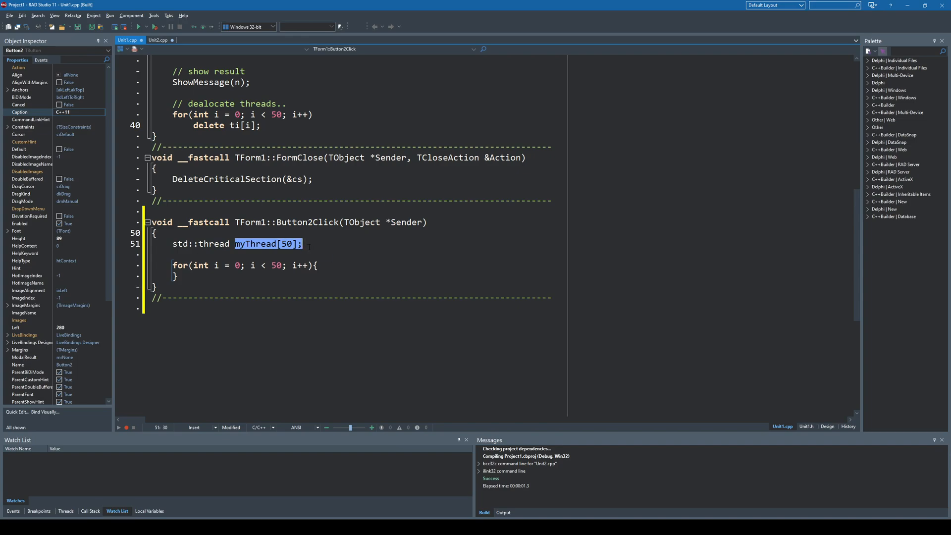
pyautogui.click(325, 265)
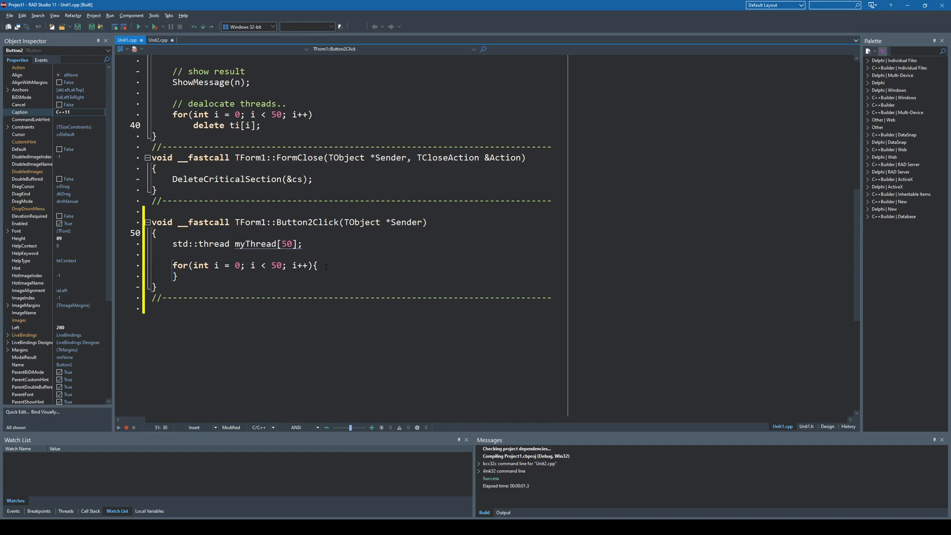
pyautogui.click(321, 265)
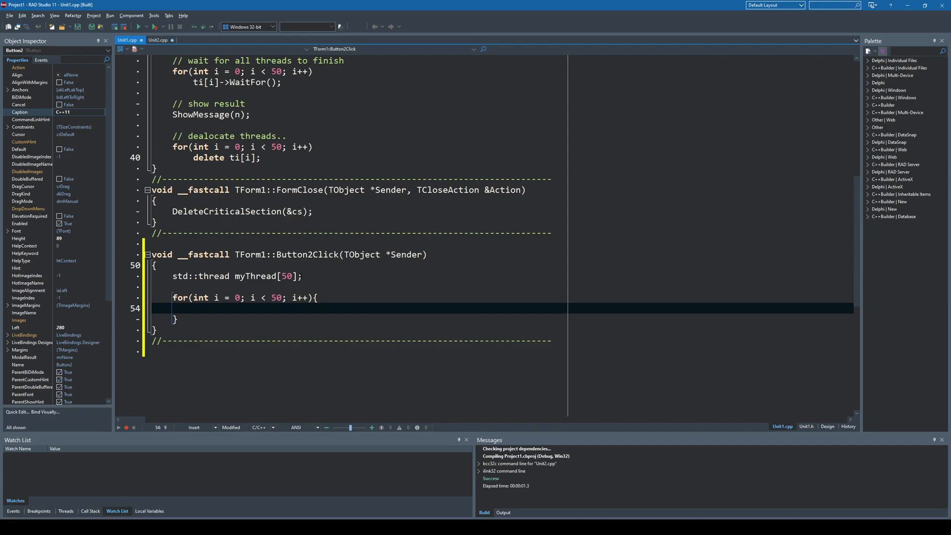
pyautogui.write('myThread[i')
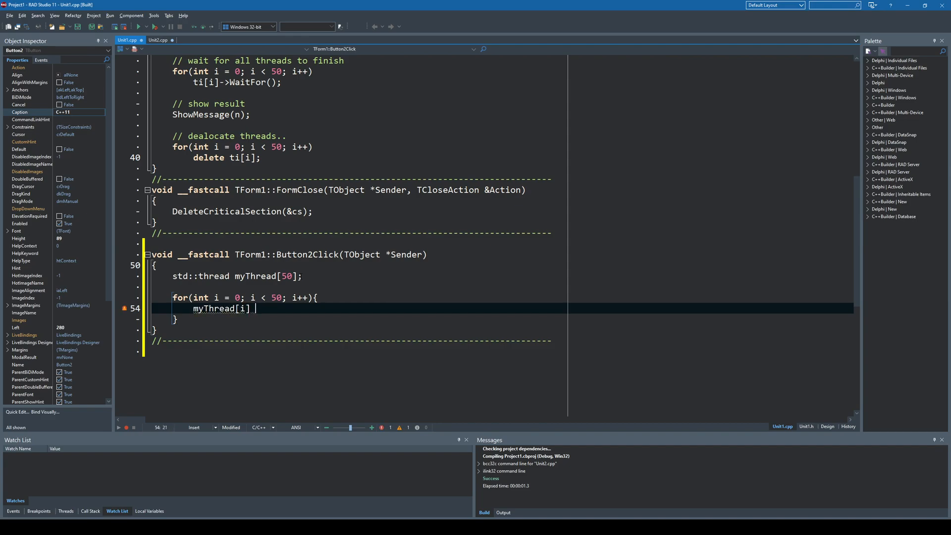
pyautogui.write('= std::')
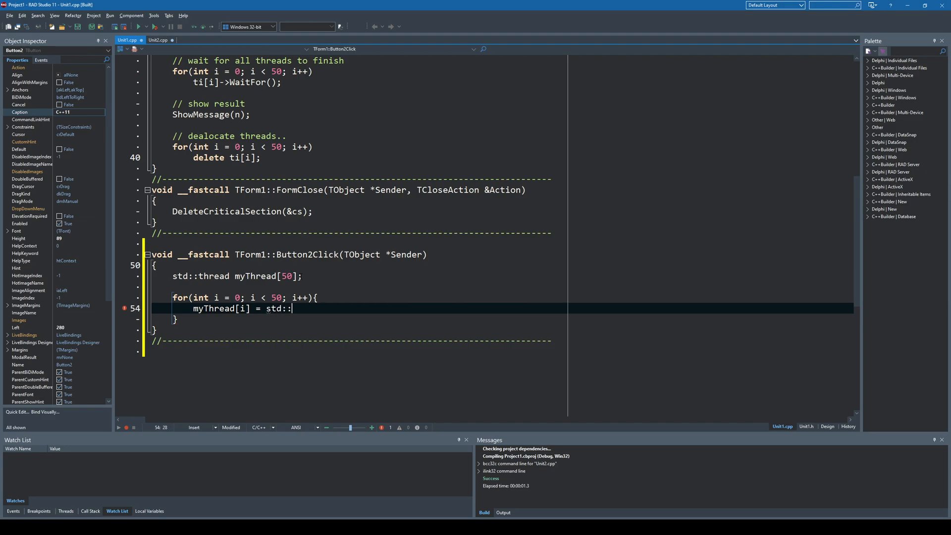
pyautogui.write('thread()')
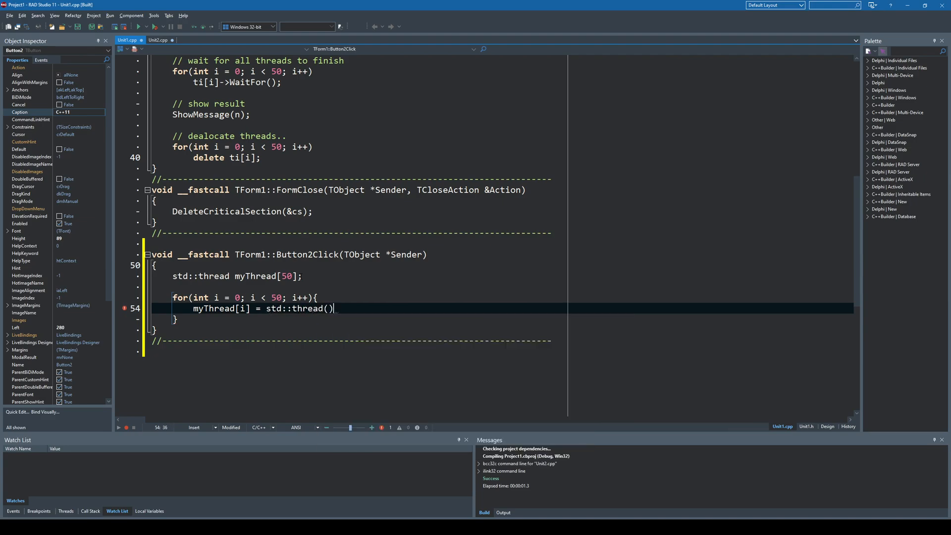
pyautogui.write(';')
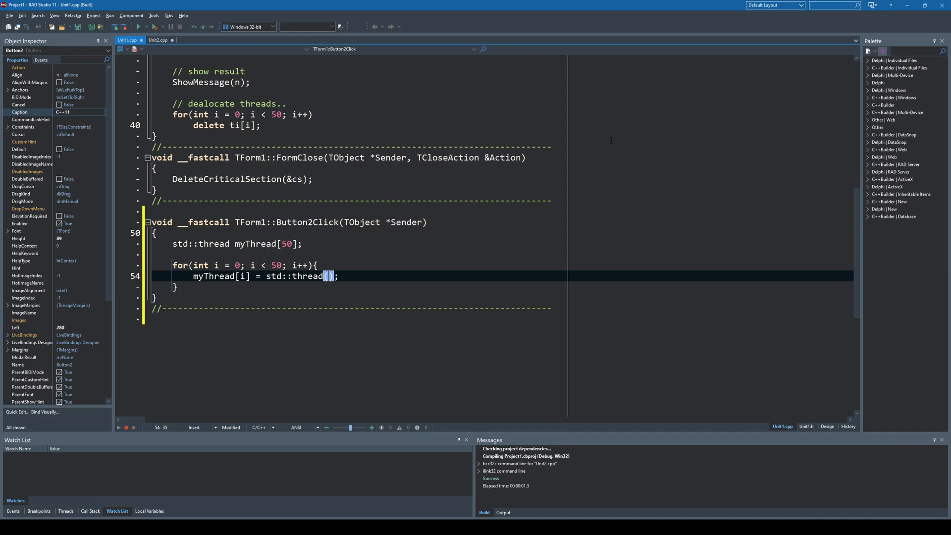
pyautogui.click(159, 39)
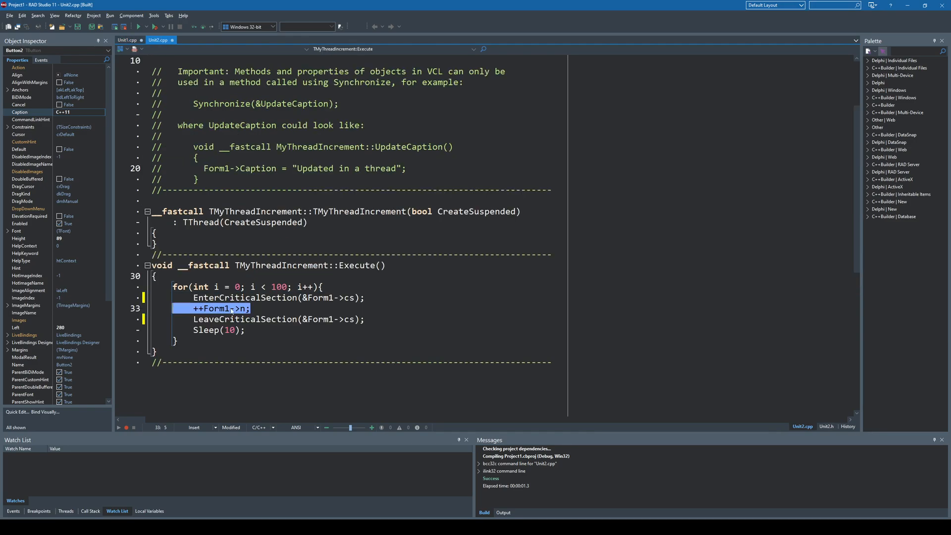
pyautogui.click(128, 40)
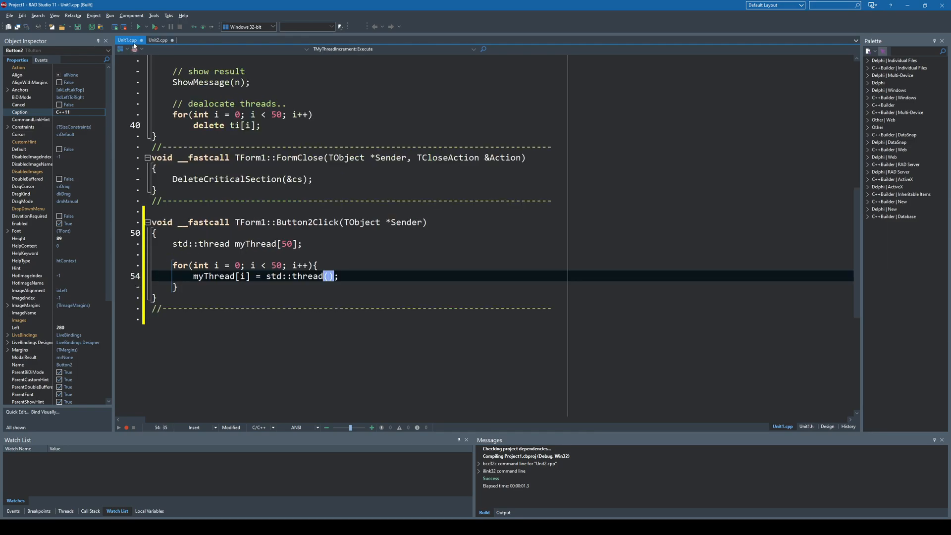
# Pass the std::thread a lambda capturing by reference with an empty body.
pyautogui.write('[]')
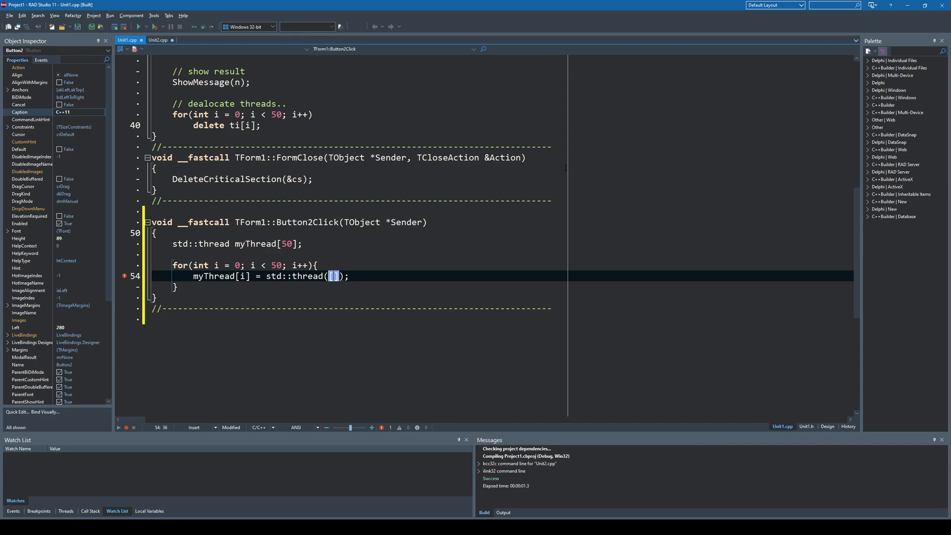
pyautogui.write('&')
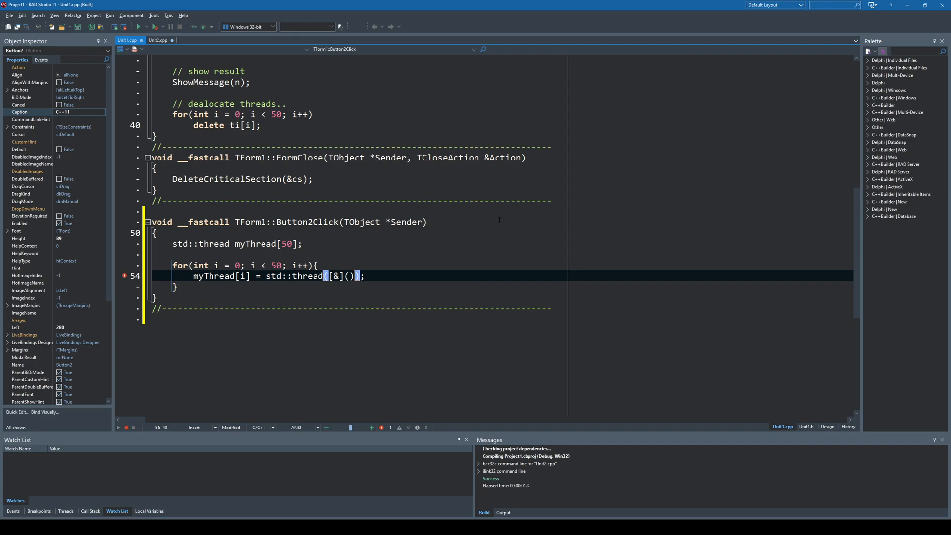
pyautogui.write('b')
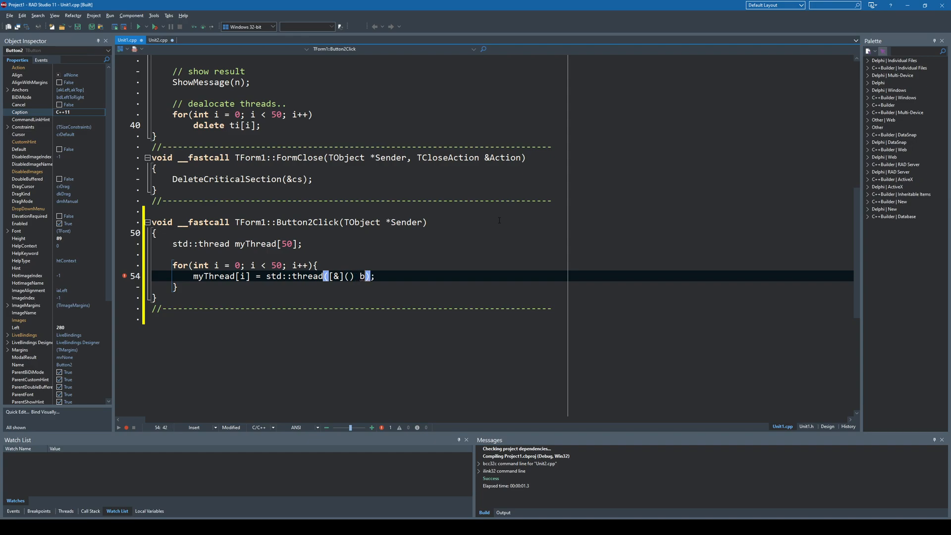
pyautogui.write('{}')
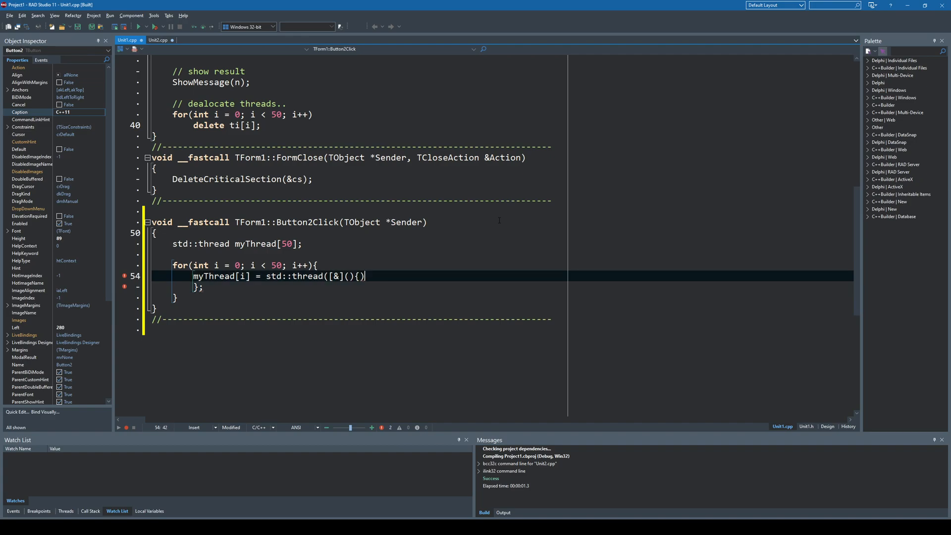
pyautogui.press('Enter')
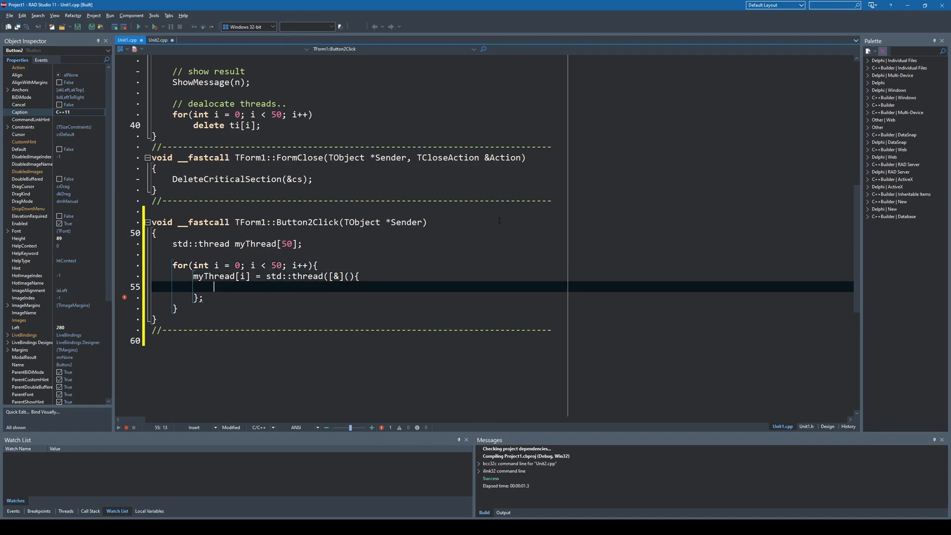
# Inside the lambda, loop j from 0 to 100 incrementing Form1->n and calling Sleep(10).
pyautogui.write('for(int j =')
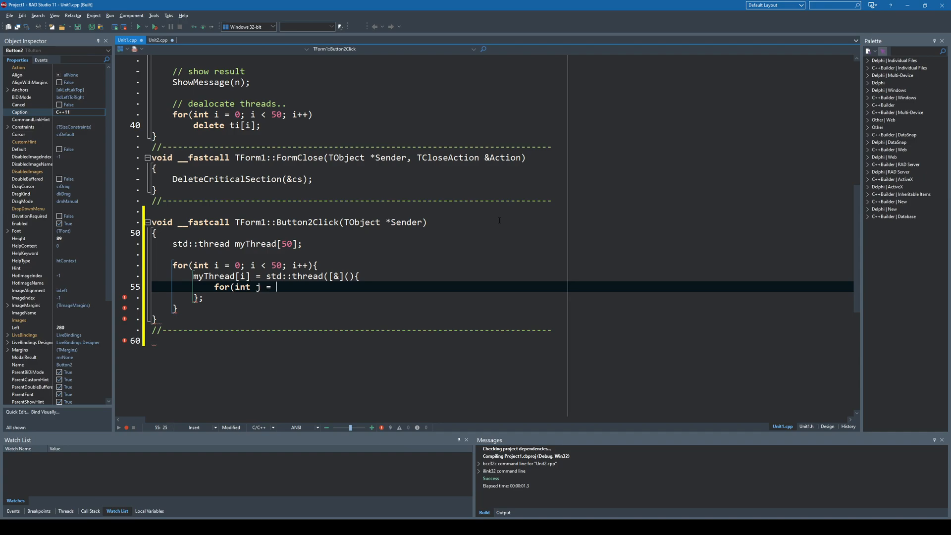
pyautogui.write('0')
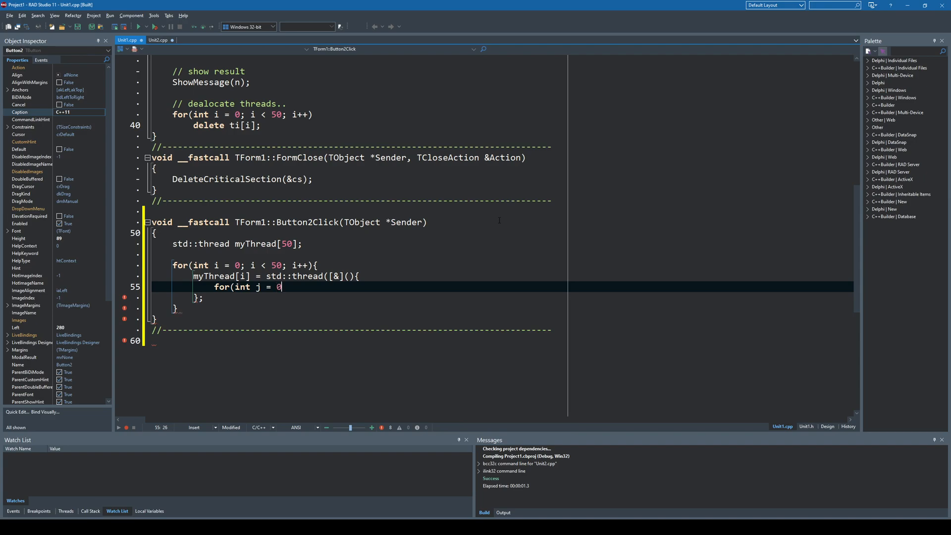
pyautogui.write('; j < 100')
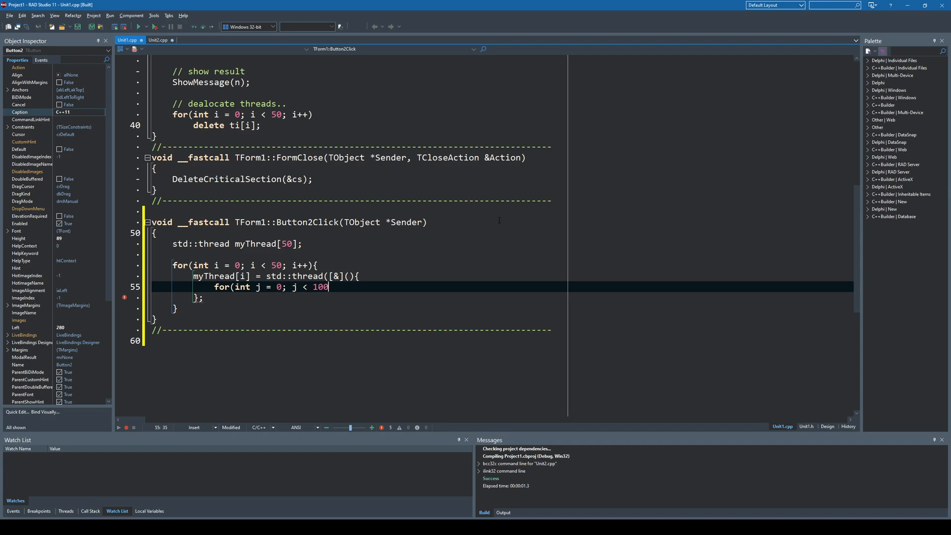
pyautogui.write('; j++')
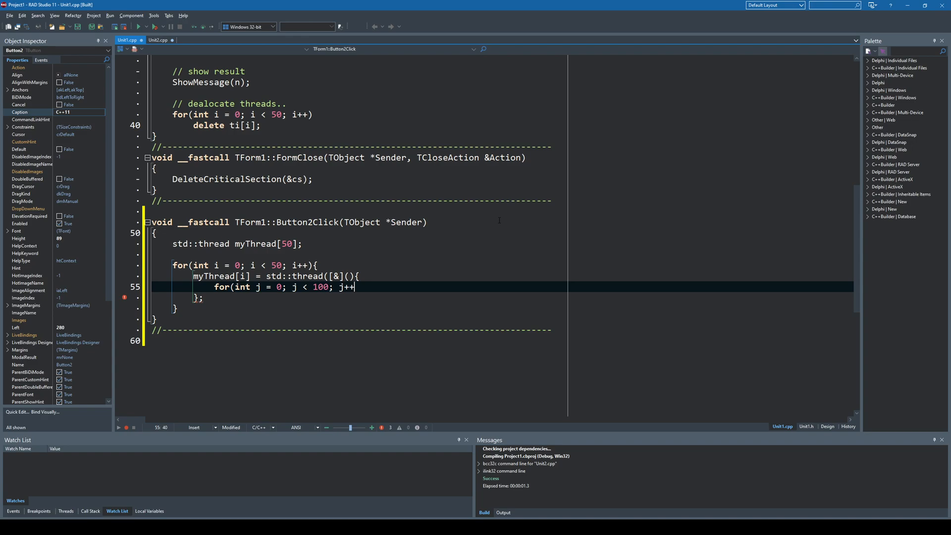
pyautogui.write('{')
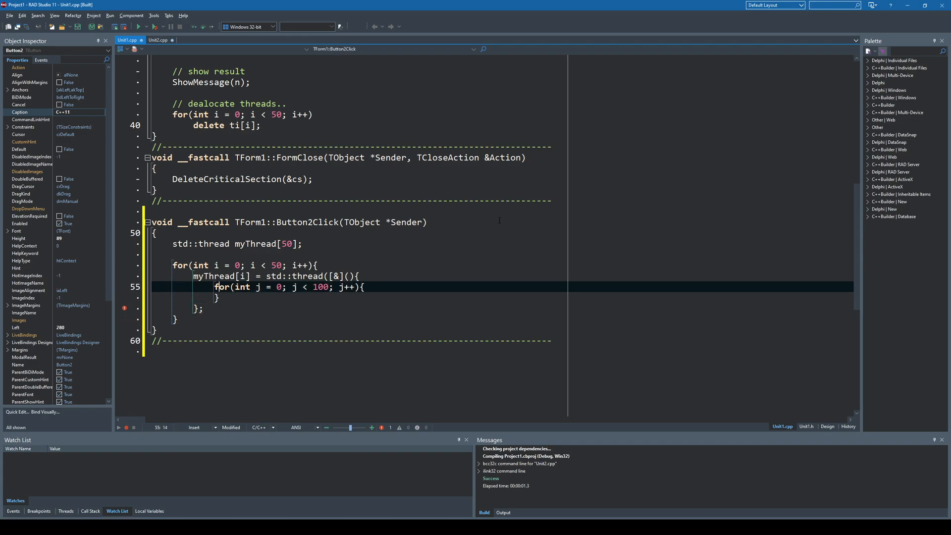
pyautogui.write('++F')
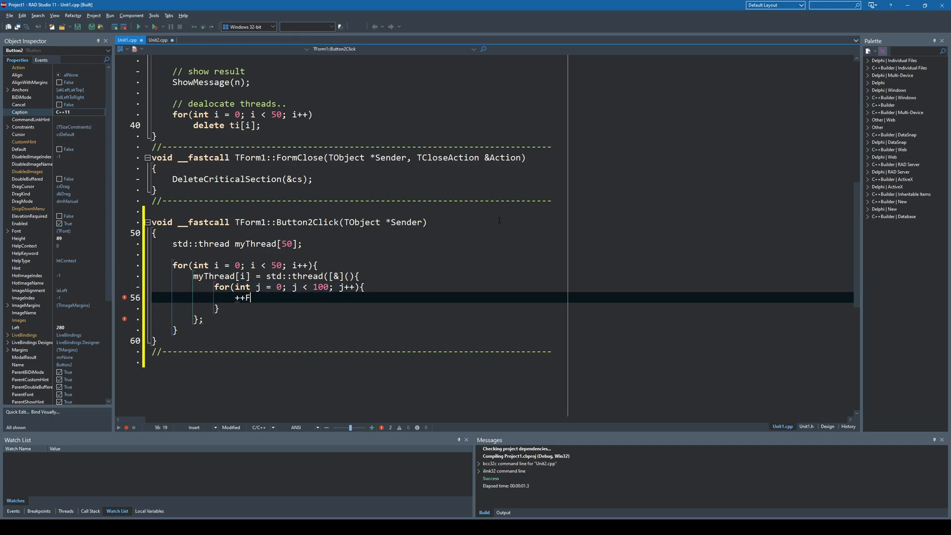
pyautogui.write('orm1->n')
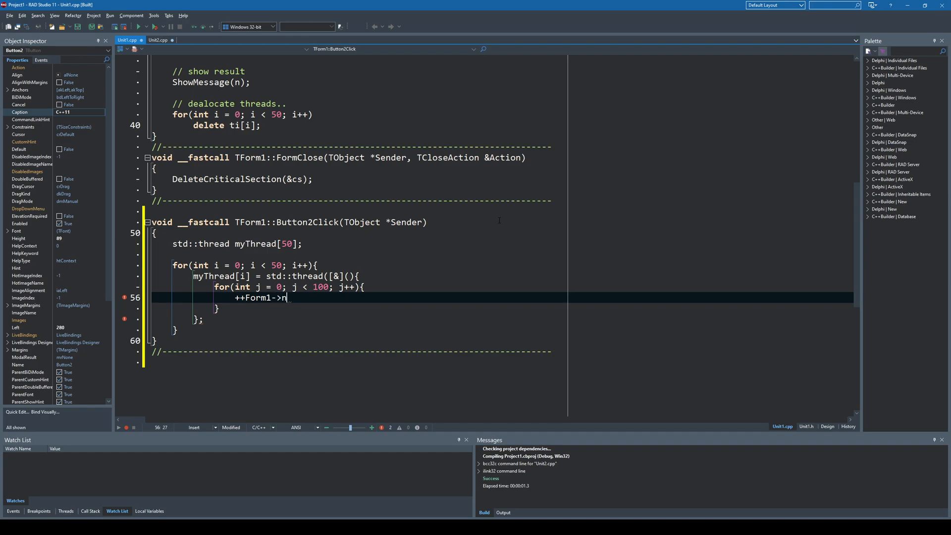
pyautogui.write(';')
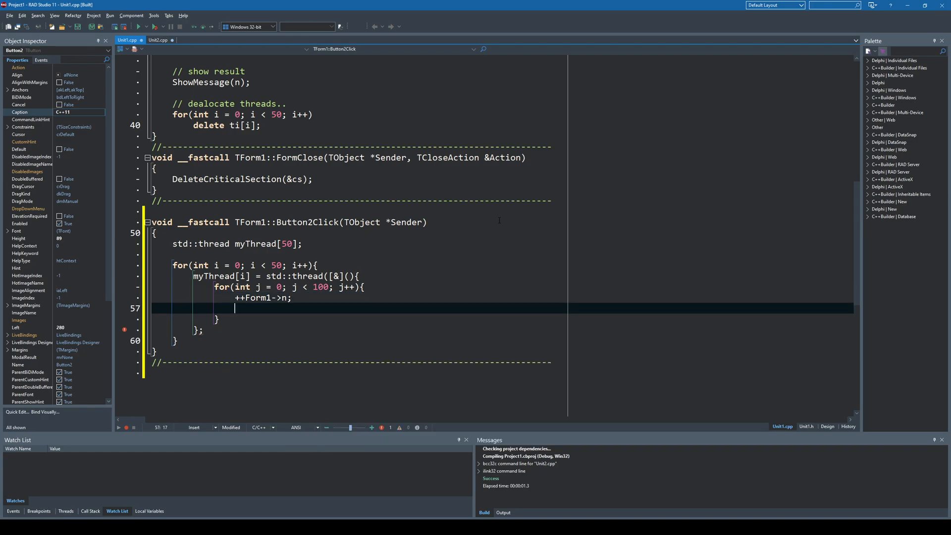
pyautogui.write('Sleep(')
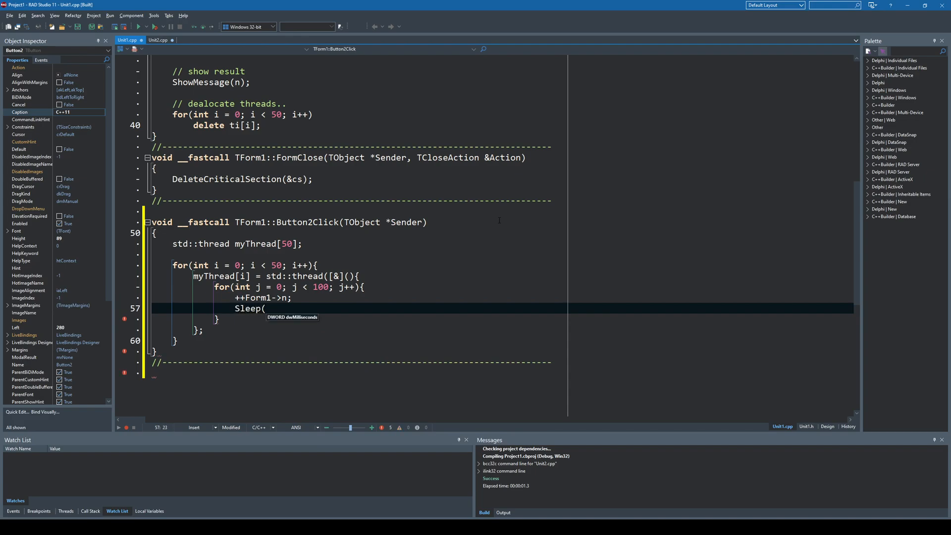
pyautogui.write('10);')
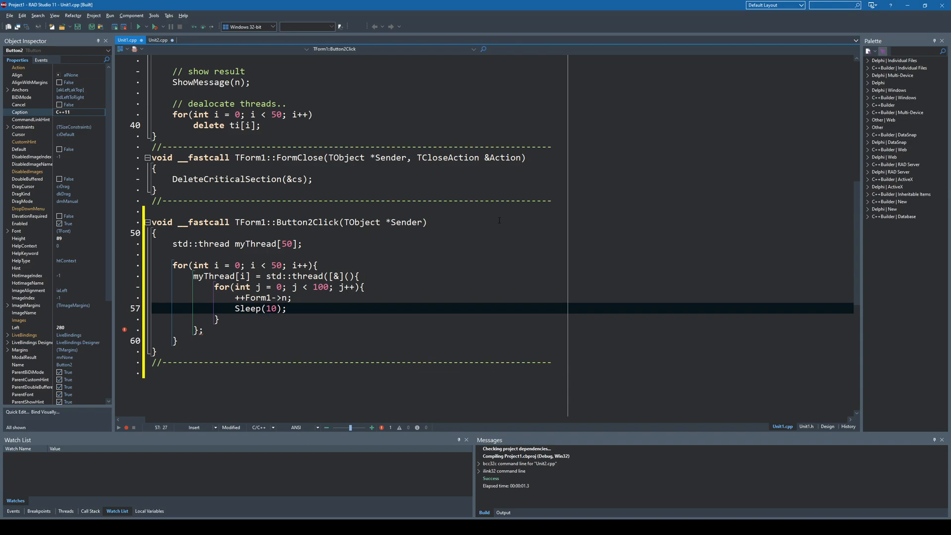
pyautogui.click(288, 308)
pyautogui.write(')')
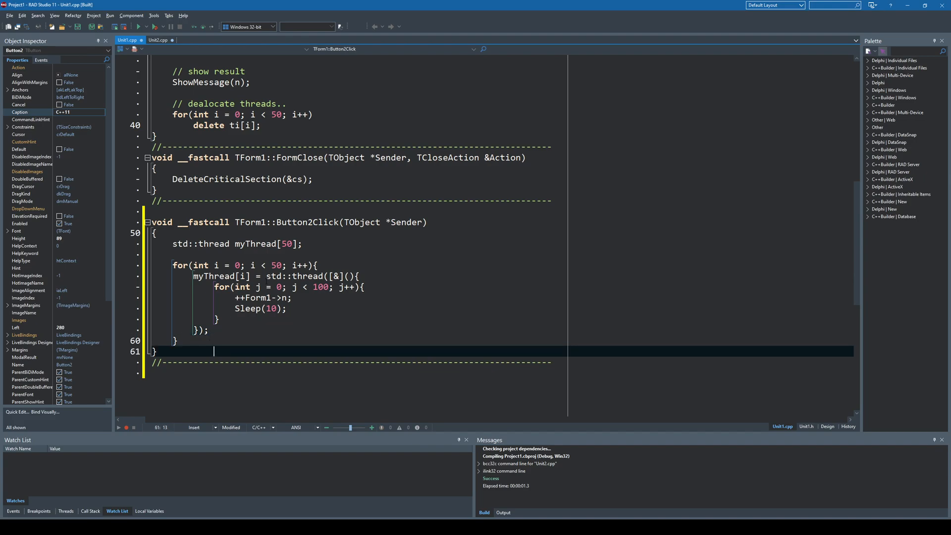
# Compare with Button1Click, then add an empty line after Button2Click's thread-creation loop.
pyautogui.scroll(3)
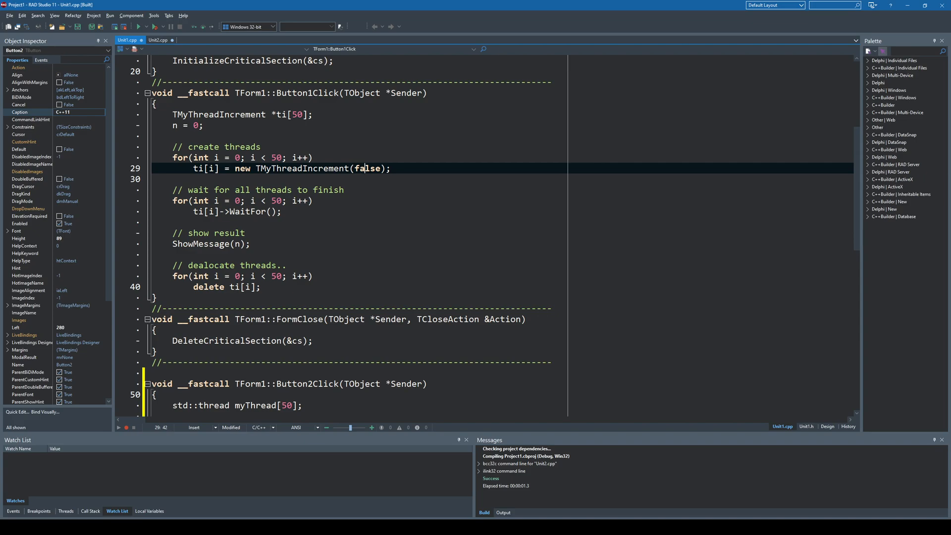
pyautogui.scroll(-3)
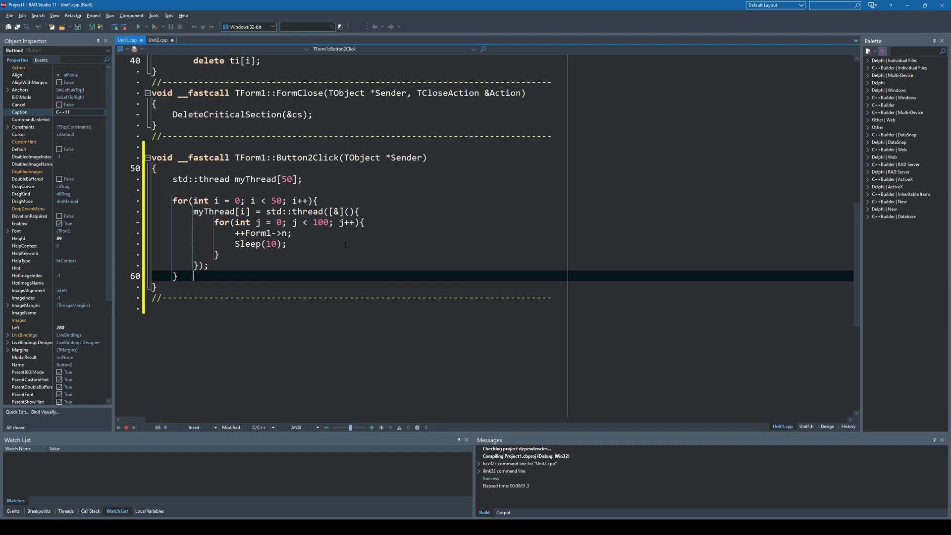
pyautogui.click(193, 275)
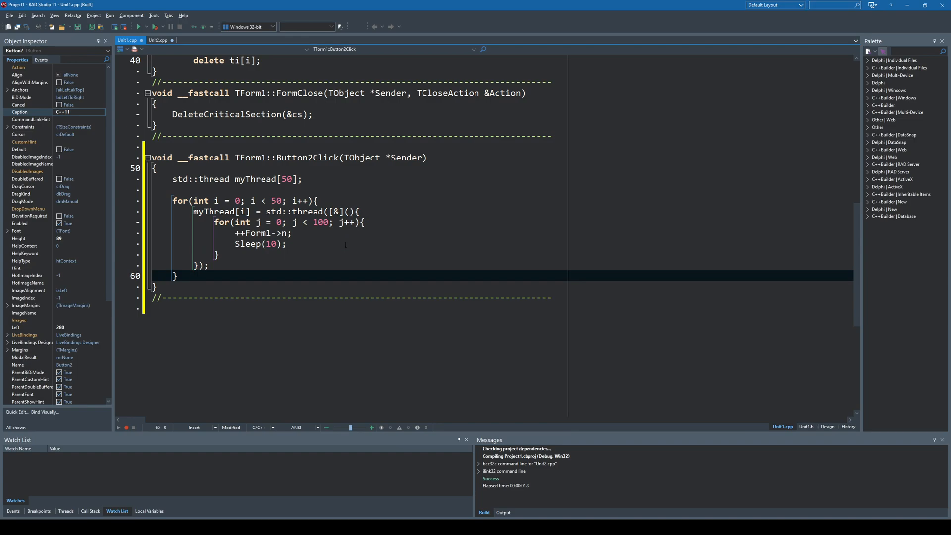
pyautogui.click(195, 277)
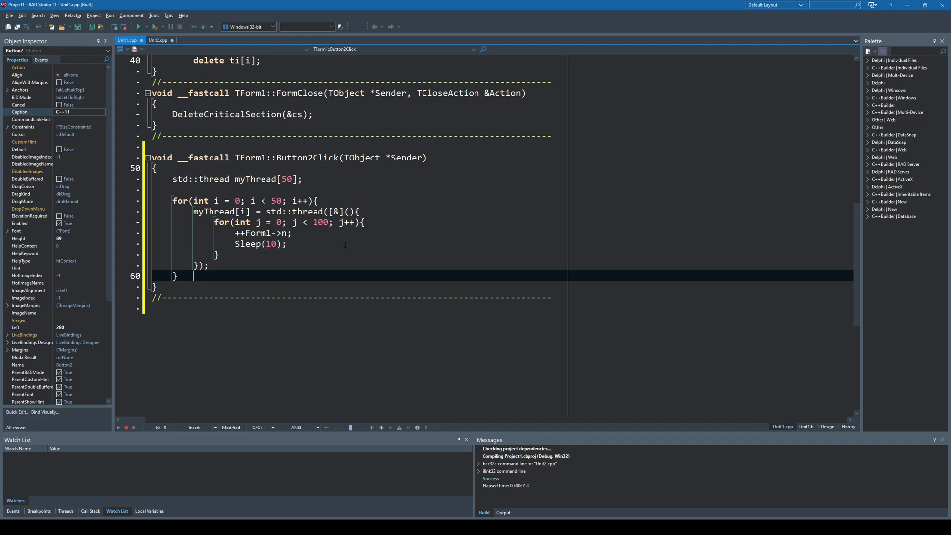
pyautogui.press('Enter')
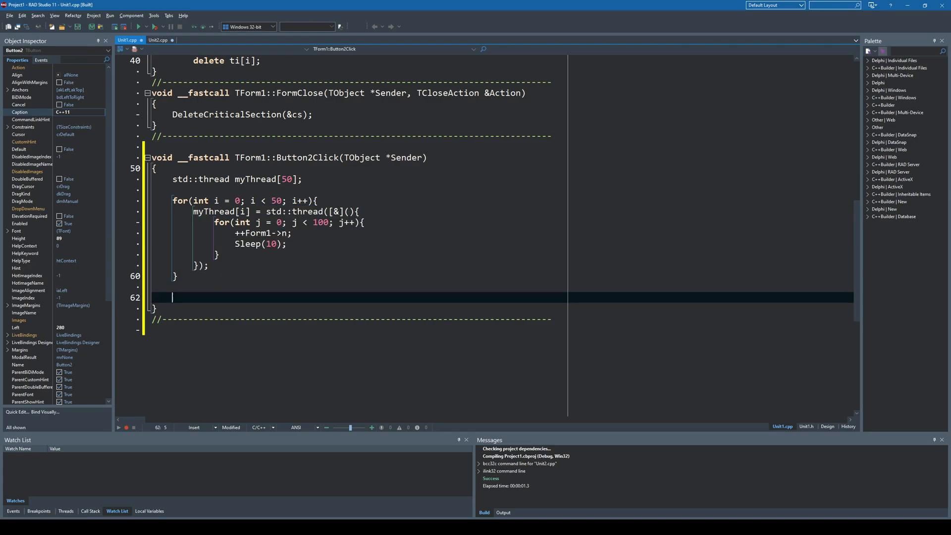
# Add a second loop over i from 0 to 50 calling myThread[i].join(), leaving blank lines after it.
pyautogui.scroll(3)
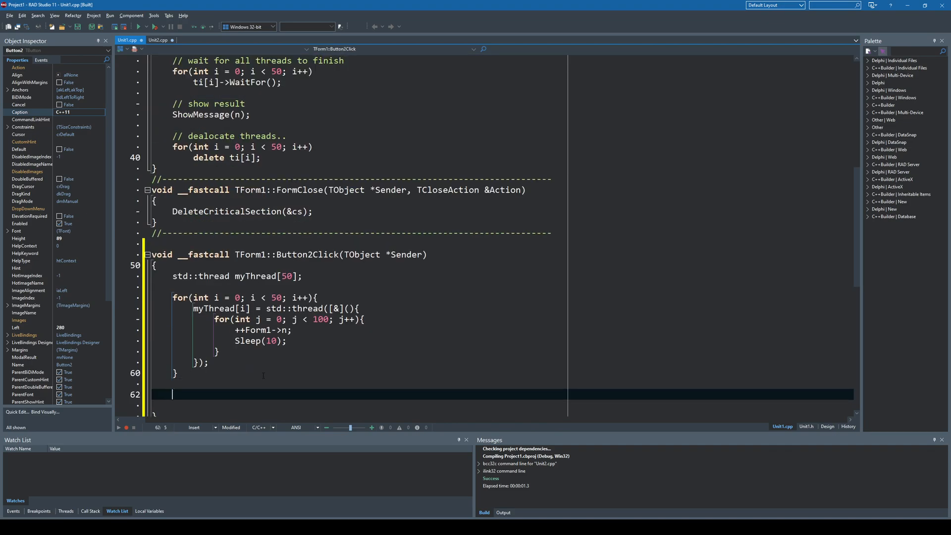
pyautogui.write('for(int')
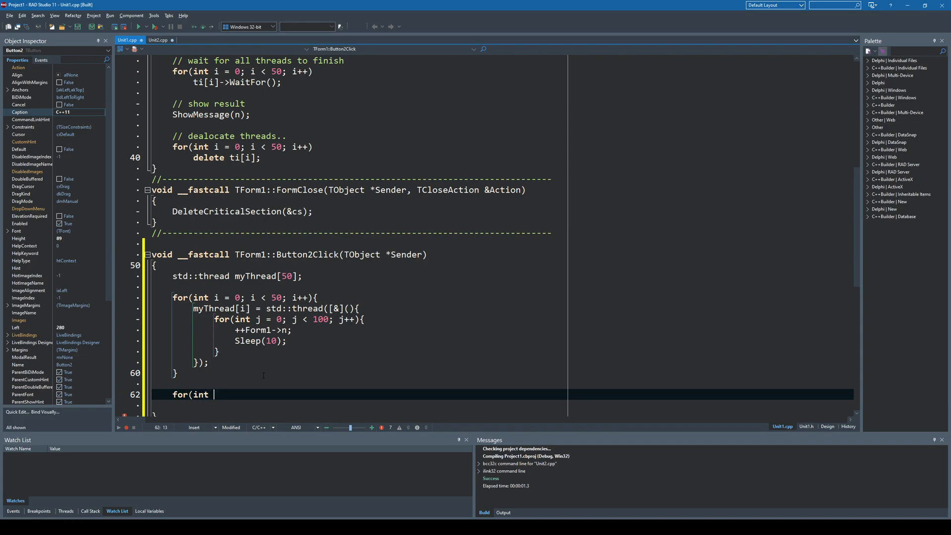
pyautogui.write('i = 0; i <')
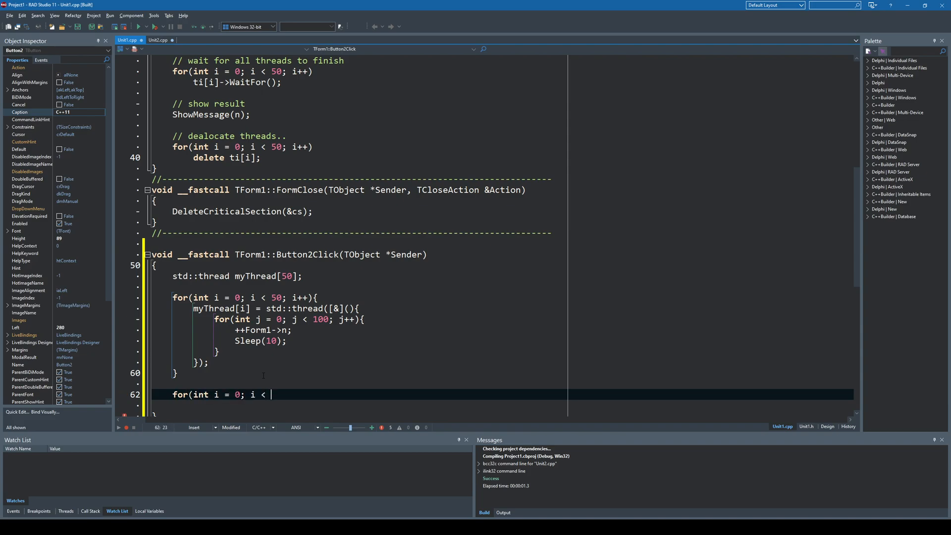
pyautogui.write('50; i++')
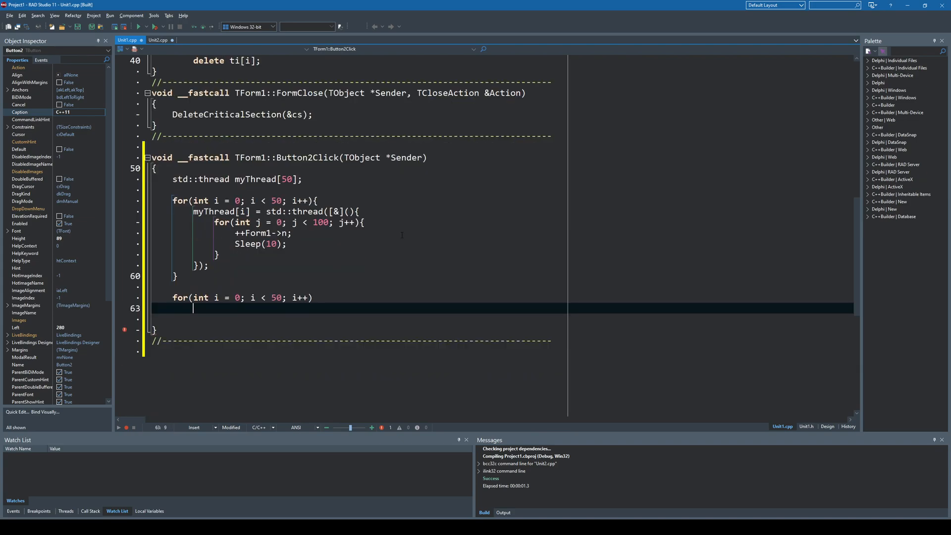
pyautogui.write('m')
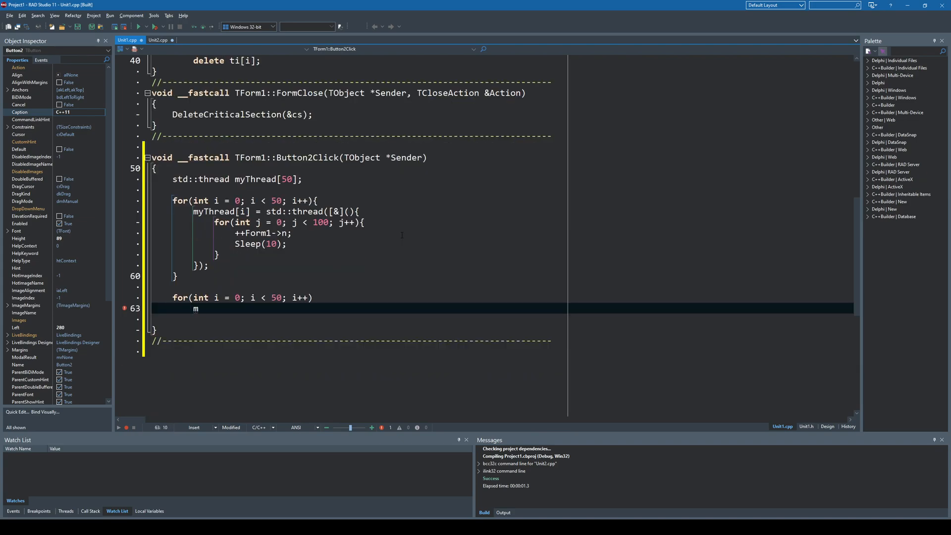
pyautogui.write('yThread[')
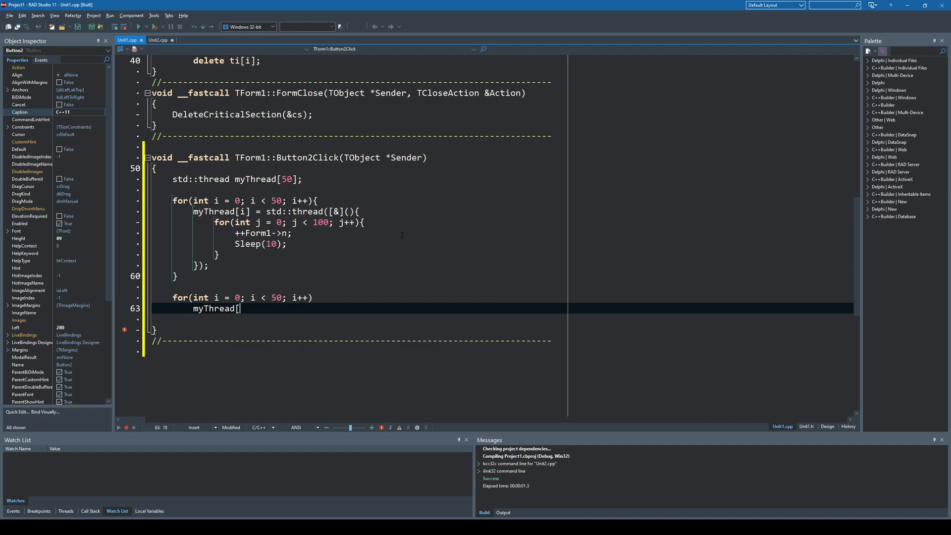
pyautogui.write('50].')
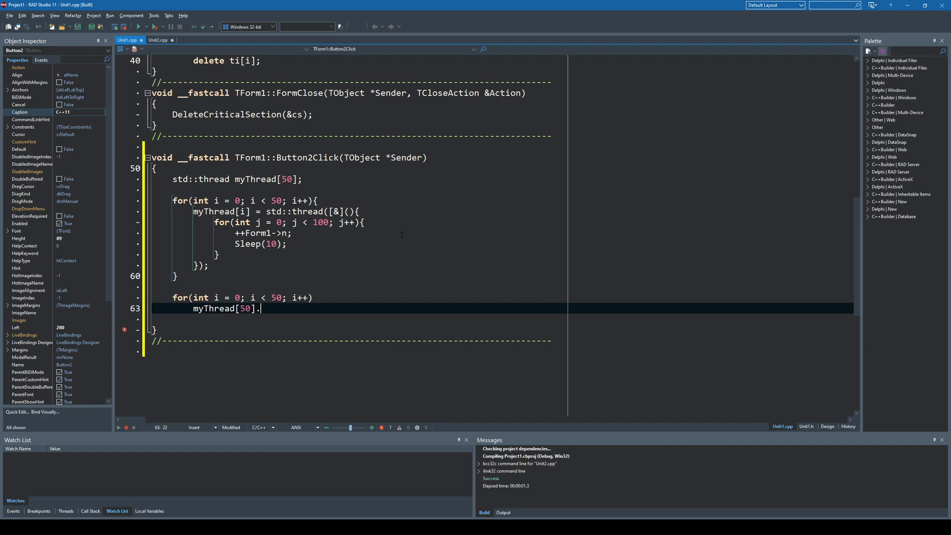
pyautogui.write('i')
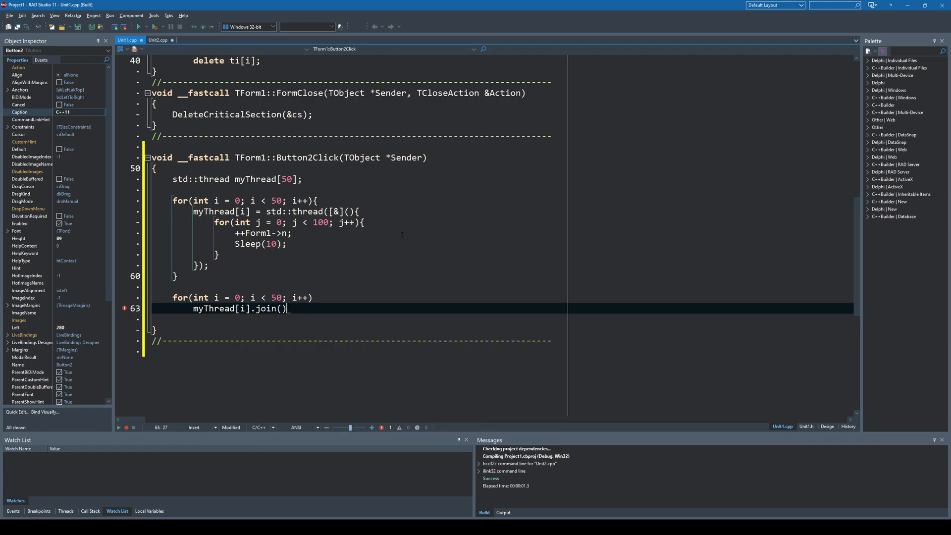
pyautogui.write(';')
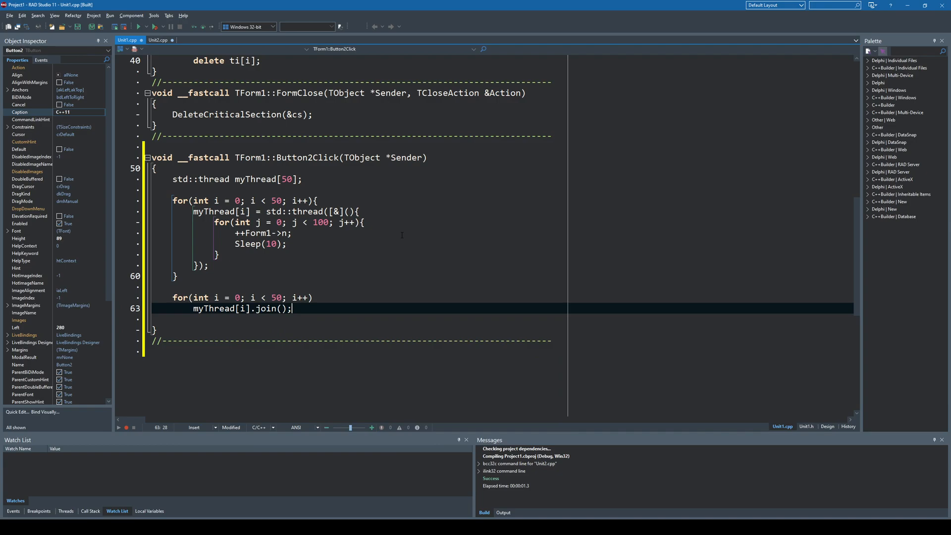
pyautogui.press('Return')
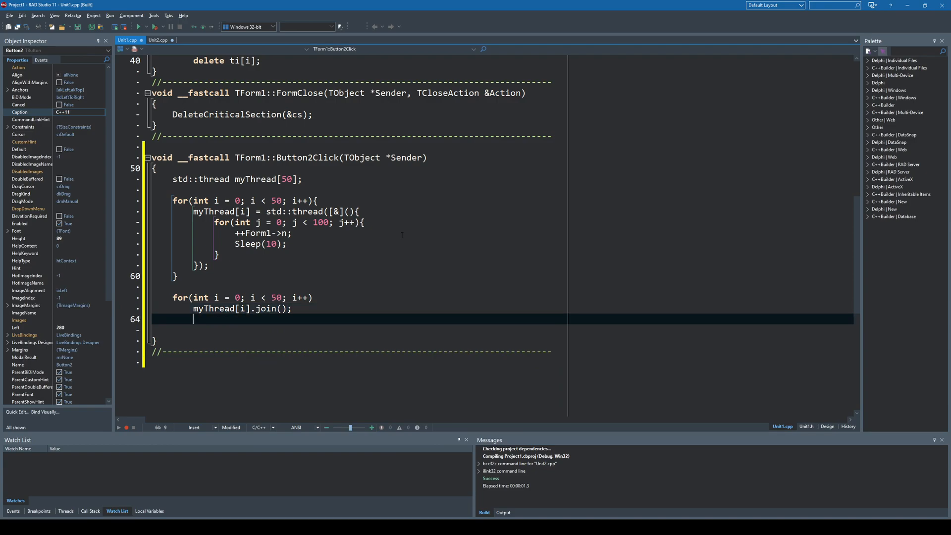
pyautogui.press('Return')
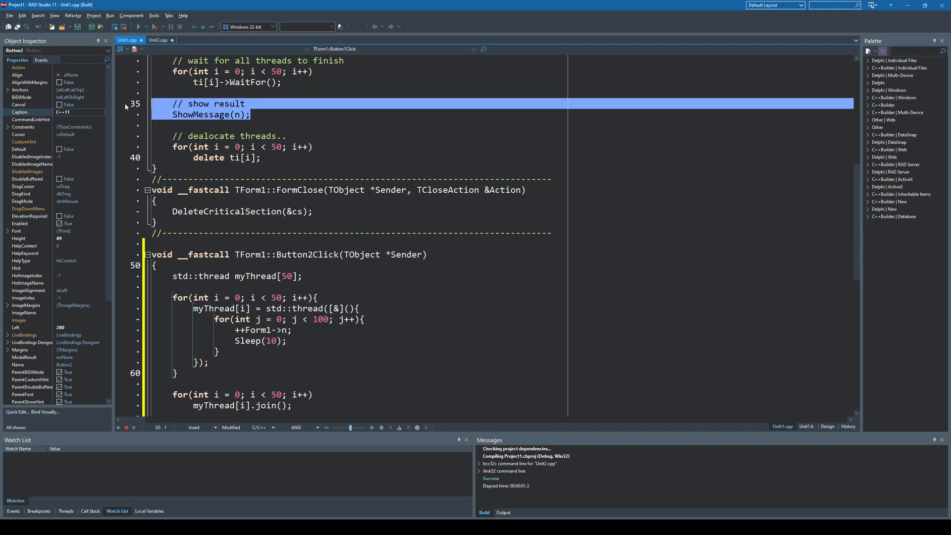
# Show n after the join loop and run the C++11 test twice, getting a total under 5000 then near 10000.
pyautogui.scroll(-3)
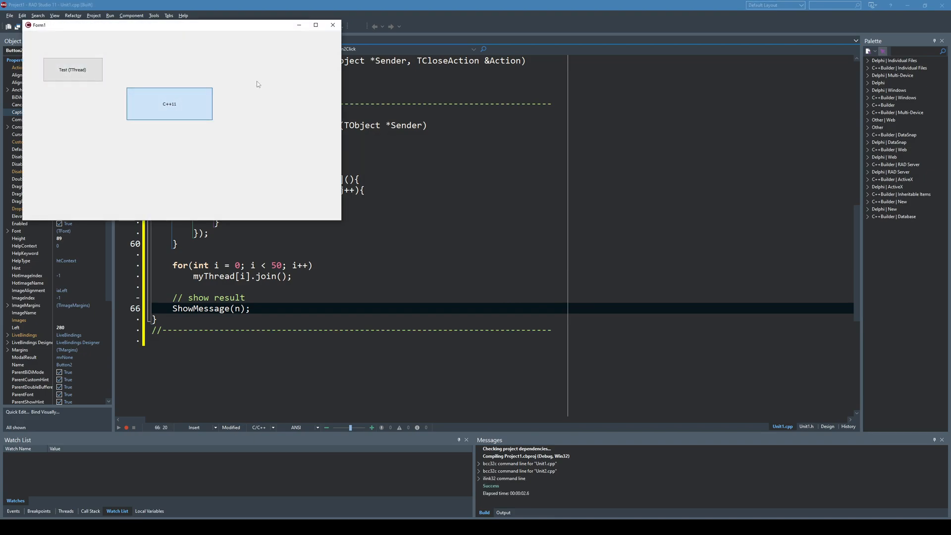
pyautogui.click(170, 103)
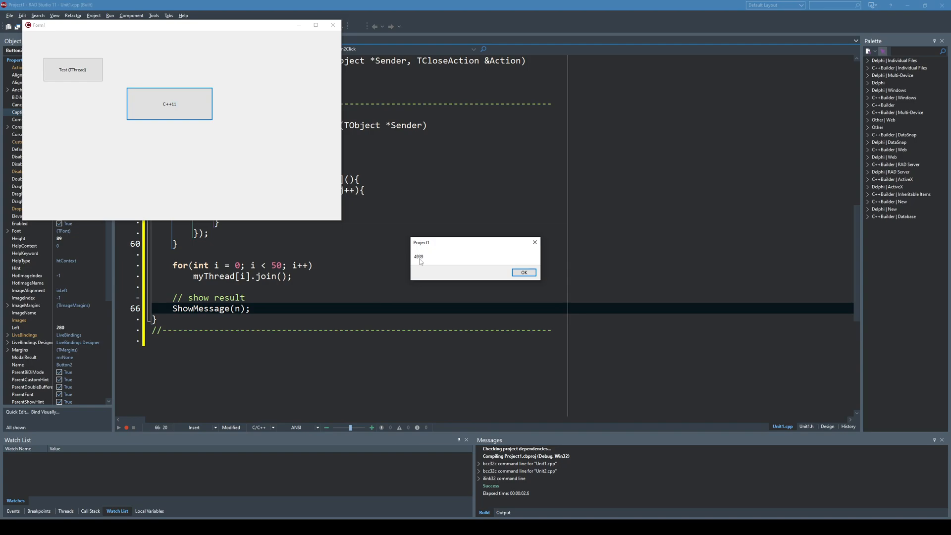
pyautogui.click(523, 271)
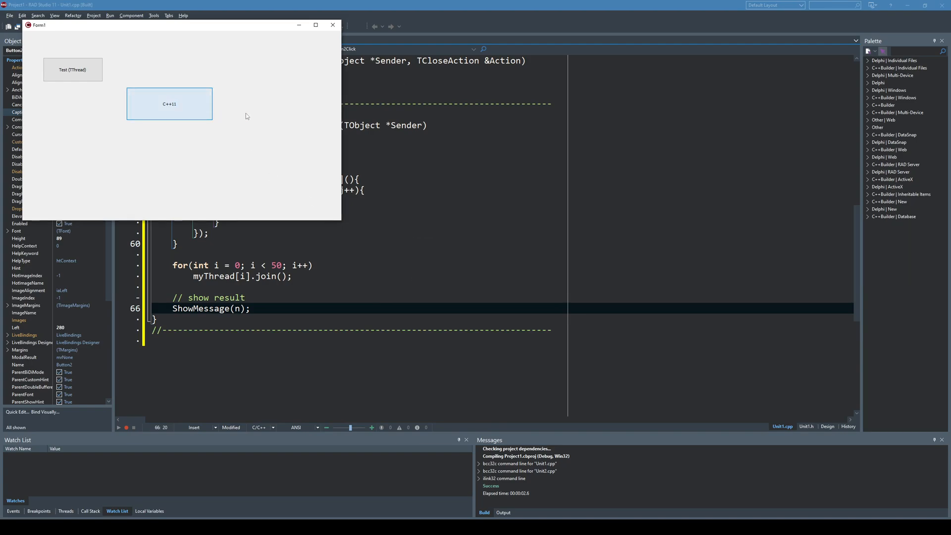
pyautogui.click(169, 103)
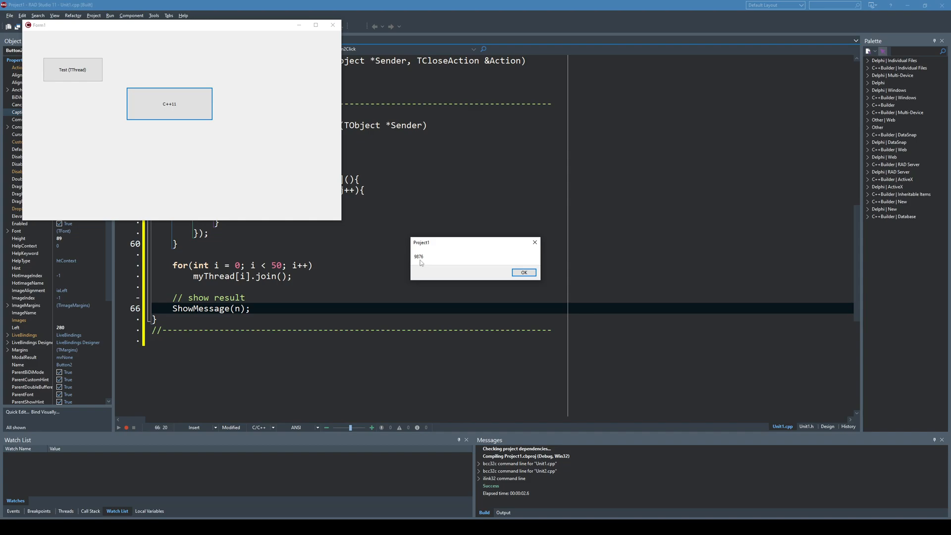
pyautogui.click(523, 272)
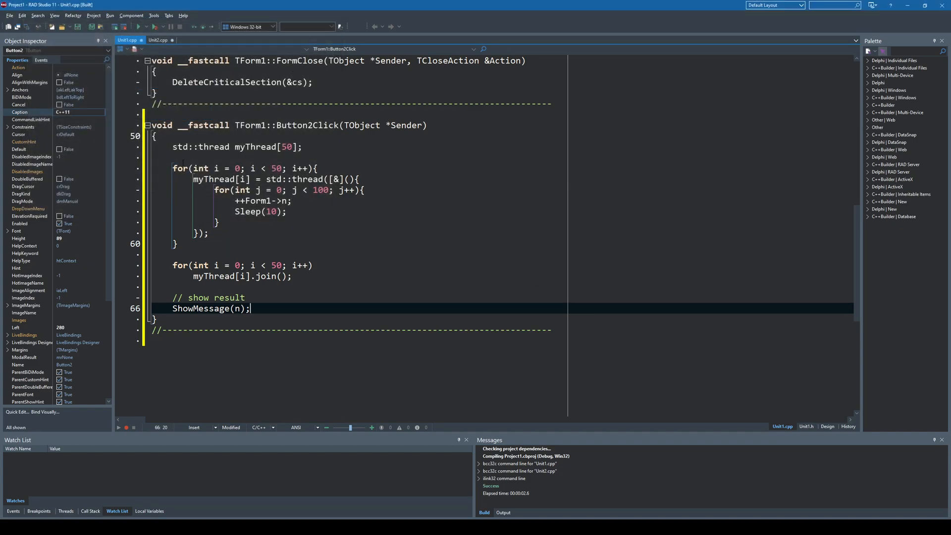
# Reset n to 0 at the start of Button2Click and rebuild and launch the app.
pyautogui.write('n =')
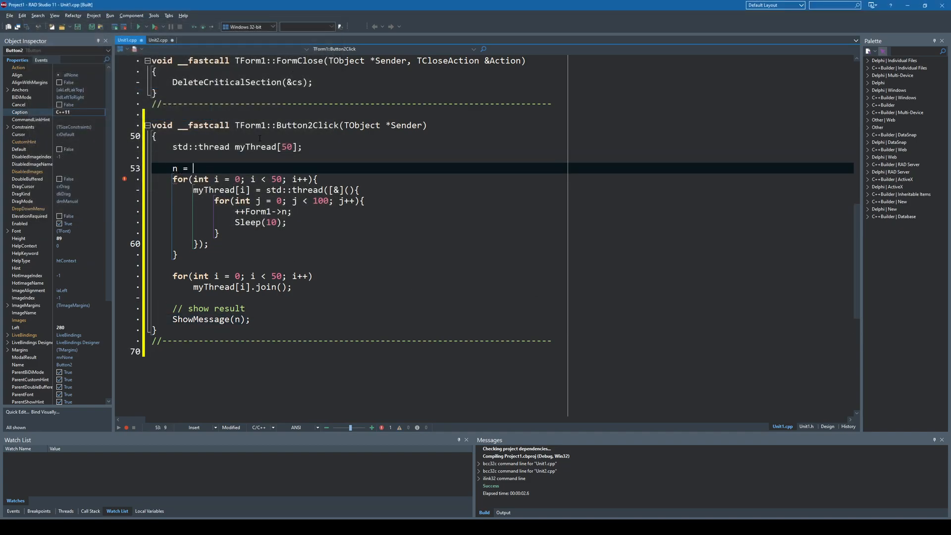
pyautogui.write('0;')
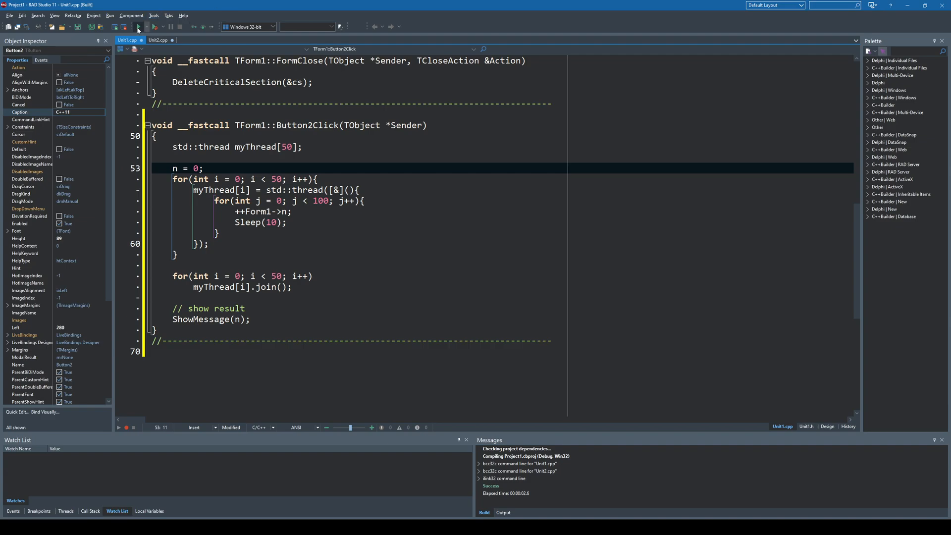
pyautogui.click(155, 26)
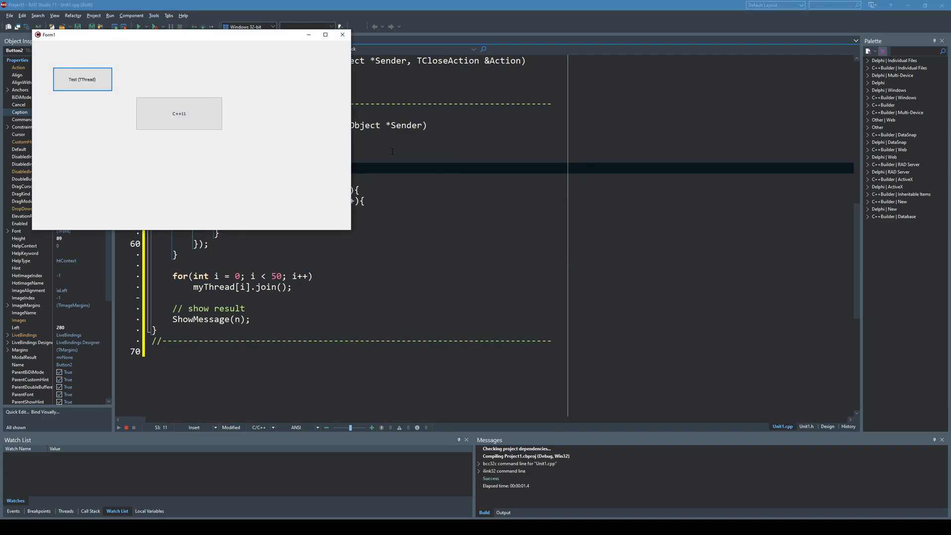
pyautogui.click(179, 113)
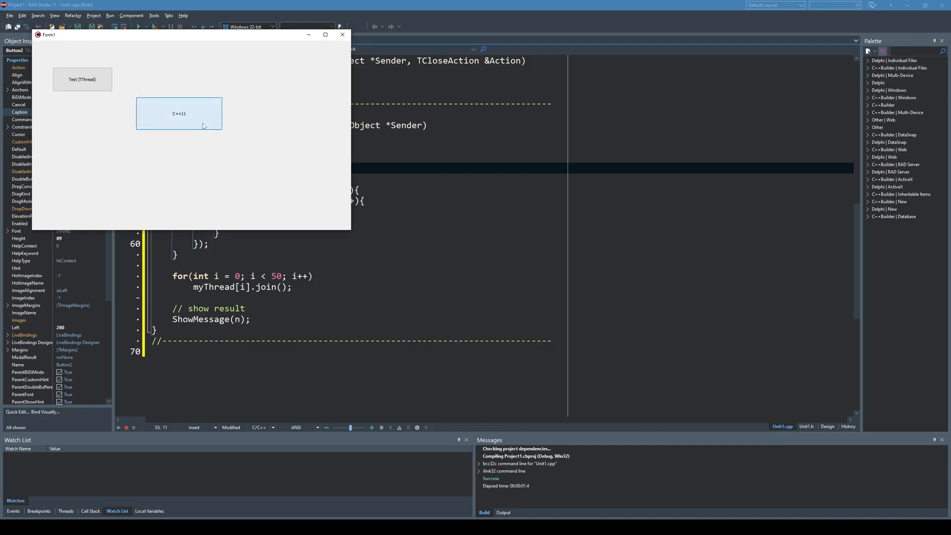
# Run the C++11 test twice, getting totals 4921 and 4908, still short of 5000.
pyautogui.click(180, 113)
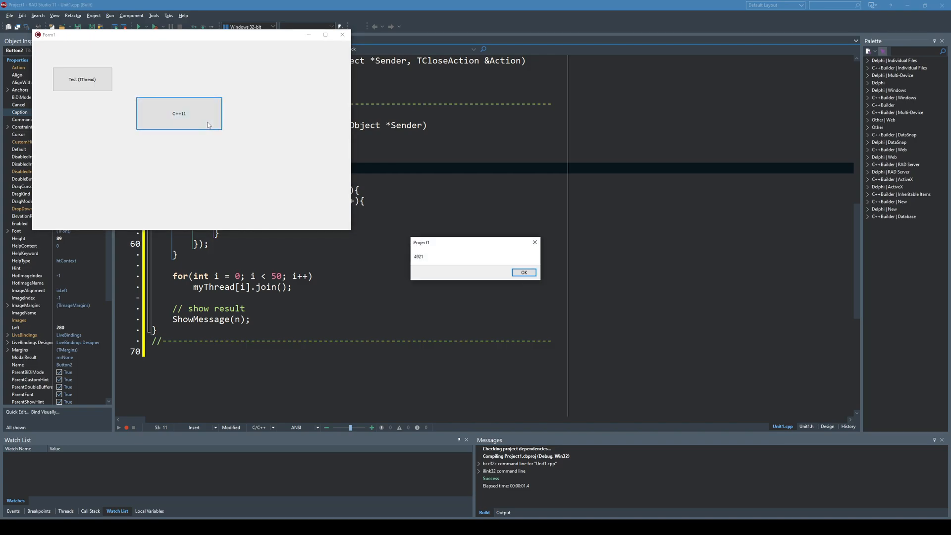
pyautogui.click(523, 271)
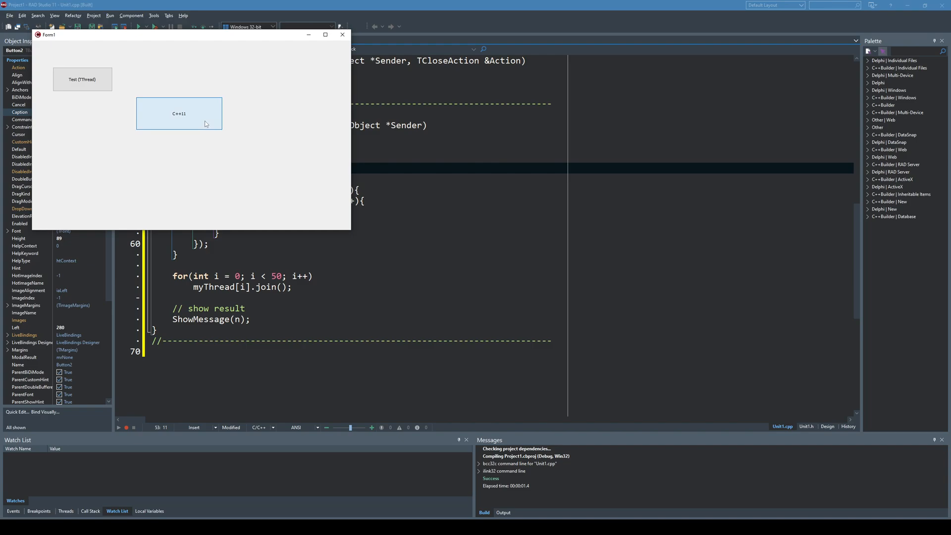
pyautogui.moveTo(231, 110)
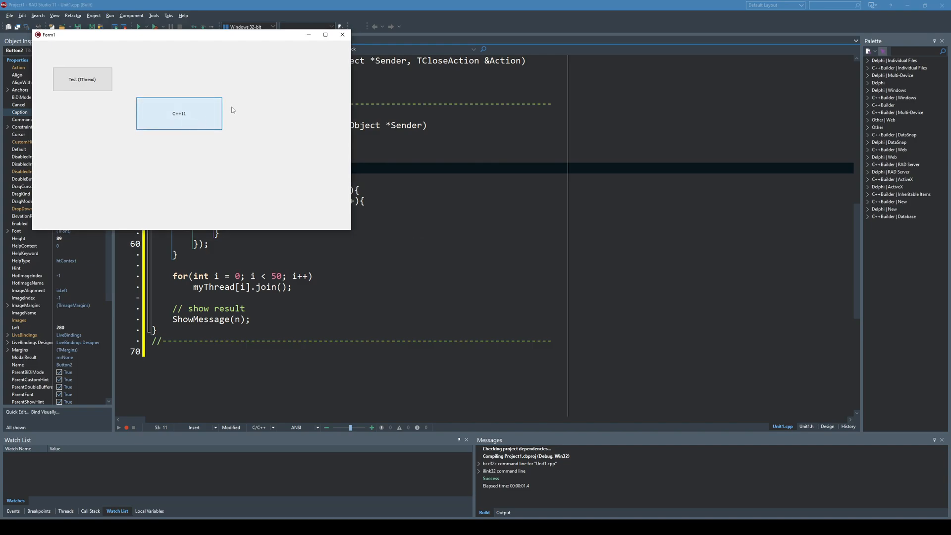
pyautogui.click(179, 113)
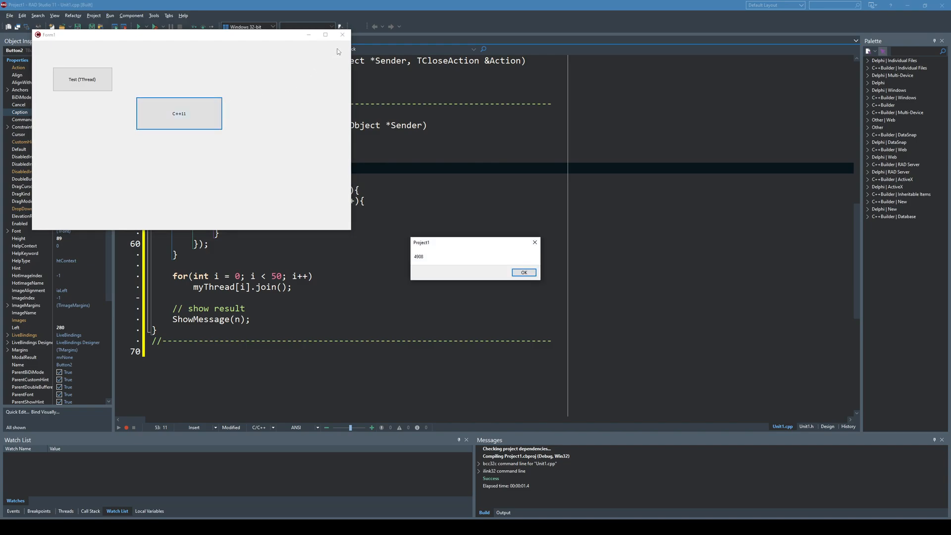
pyautogui.click(523, 272)
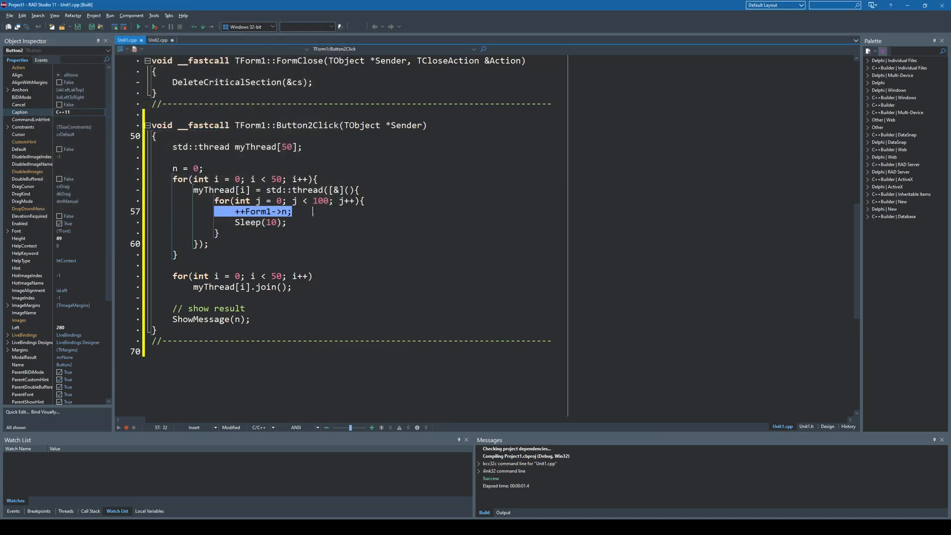
pyautogui.scroll(3)
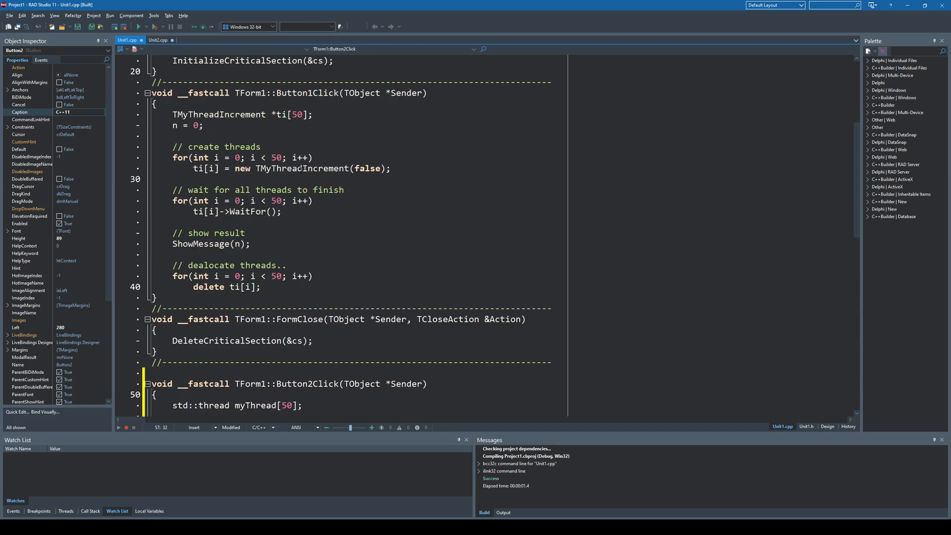
pyautogui.click(160, 40)
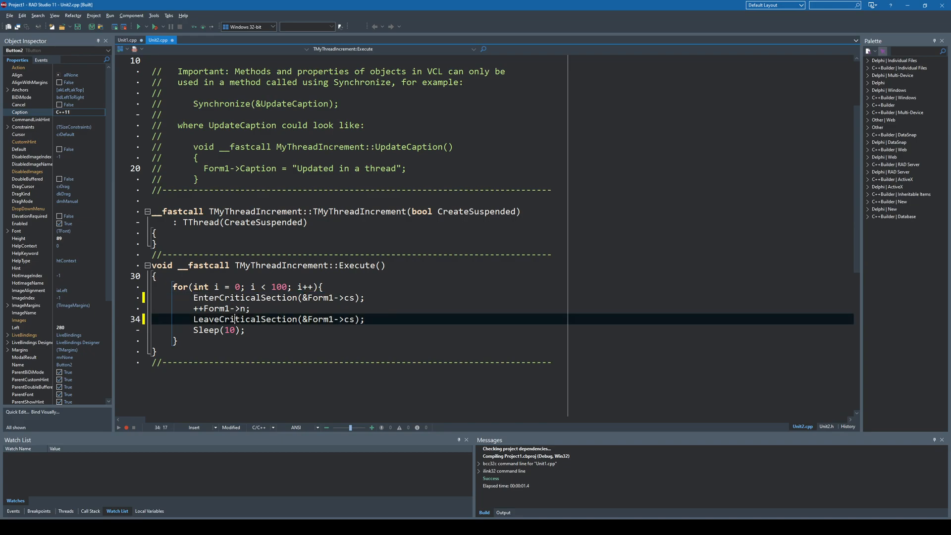
pyautogui.doubleClick(246, 318)
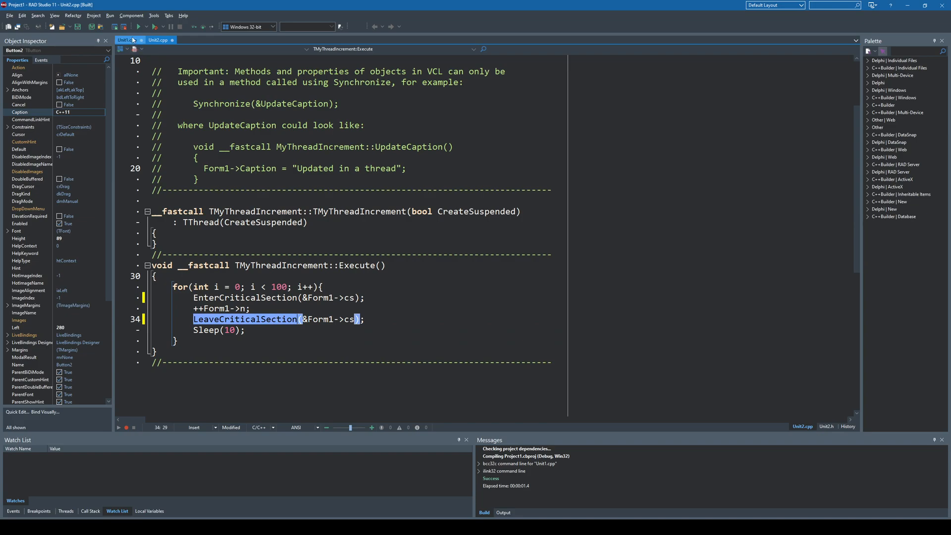
pyautogui.click(128, 40)
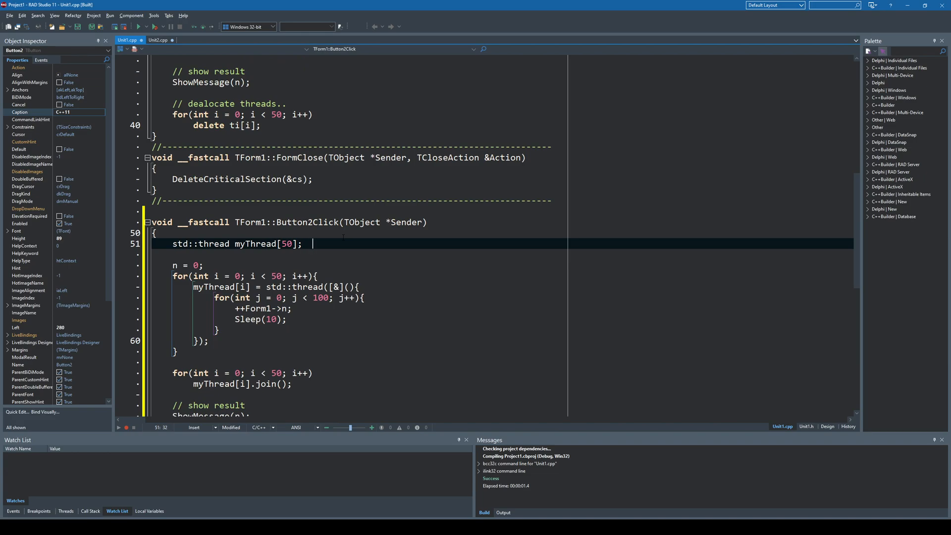
# Declare std::mutex myMutex below the thread array and begin wrapping ++Form1->n with myMutex lock/unlock.
pyautogui.press('Return')
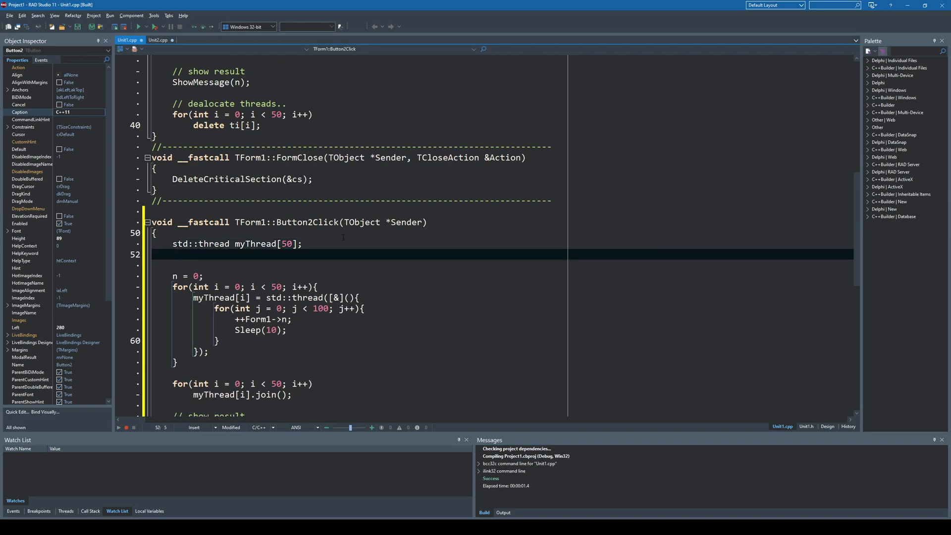
pyautogui.write('s')
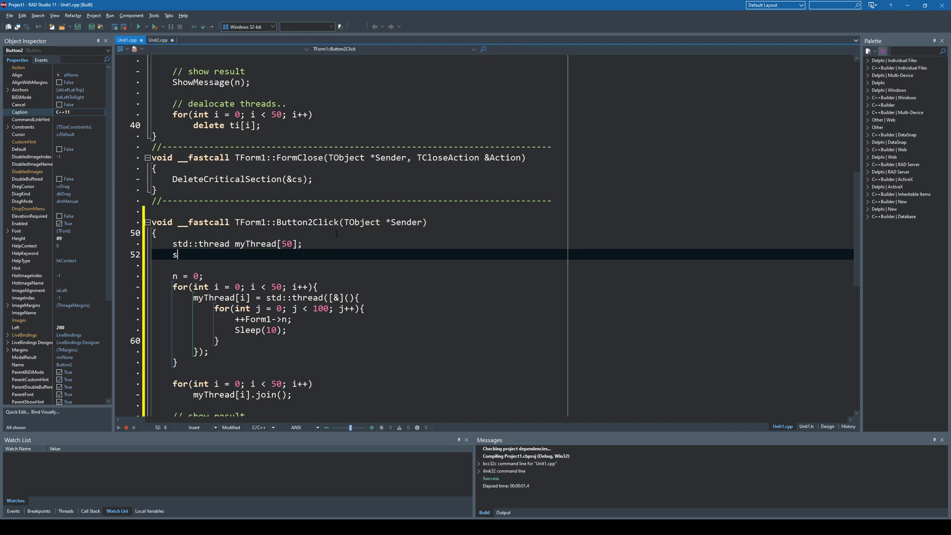
pyautogui.write('td::mutex myM')
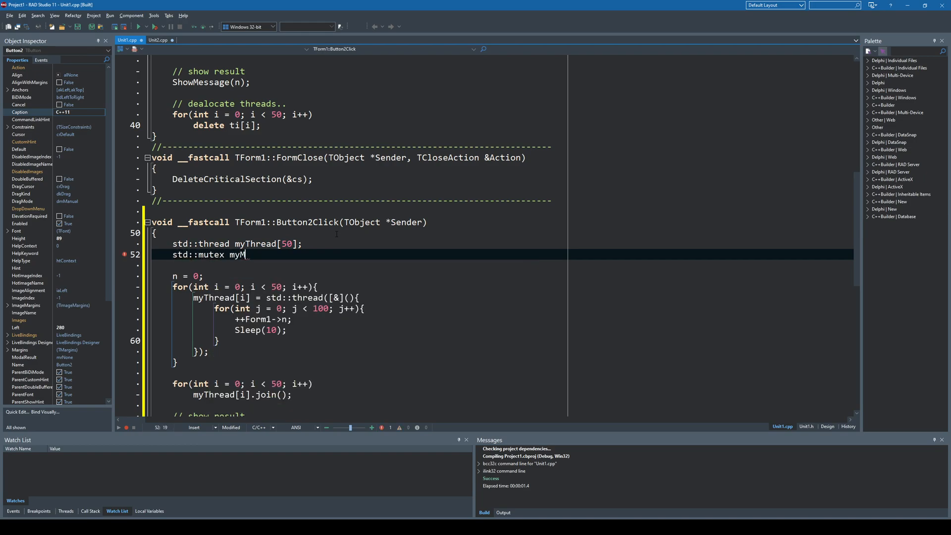
pyautogui.write('utex;')
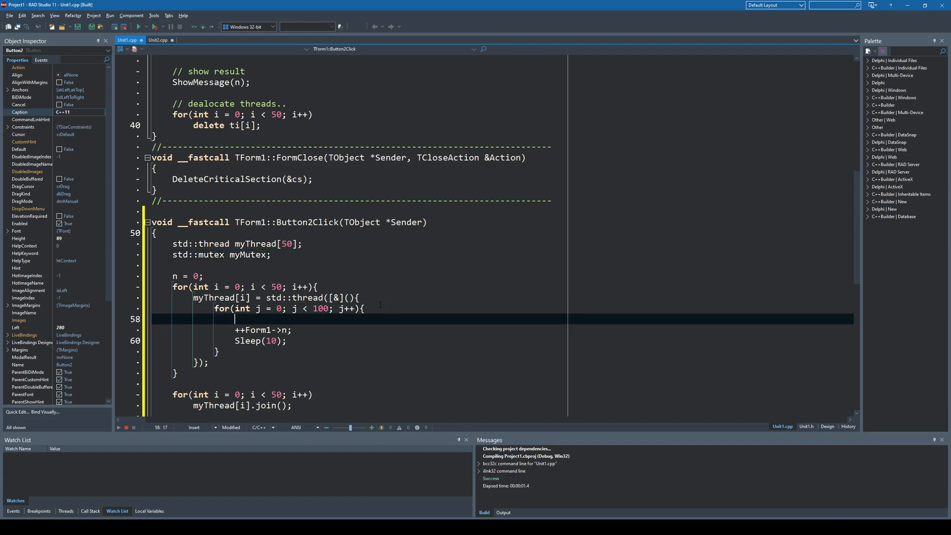
pyautogui.write('myMutex.lock();')
pyautogui.write('myMutex.unlock();')
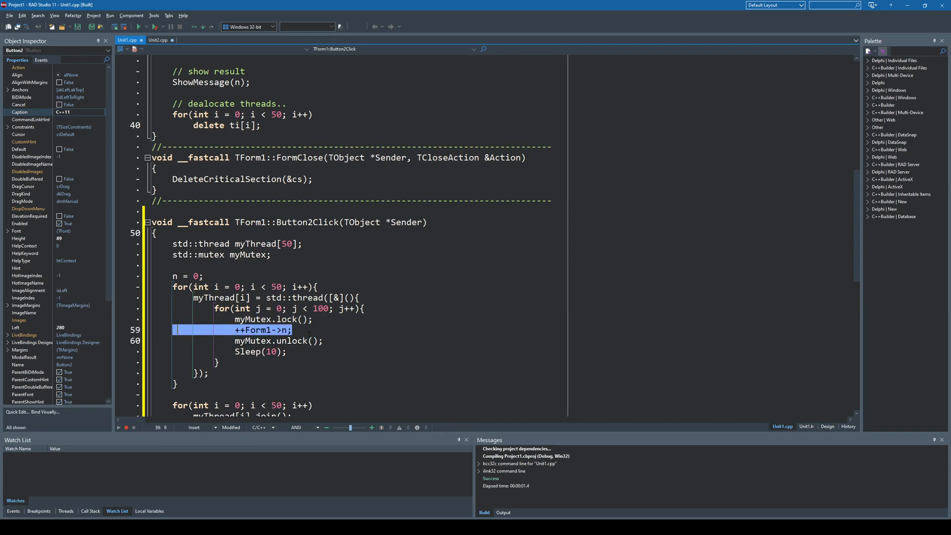
# Run the app, confirm the C++11 button reports exactly 5000, then close the form.
pyautogui.click(333, 329)
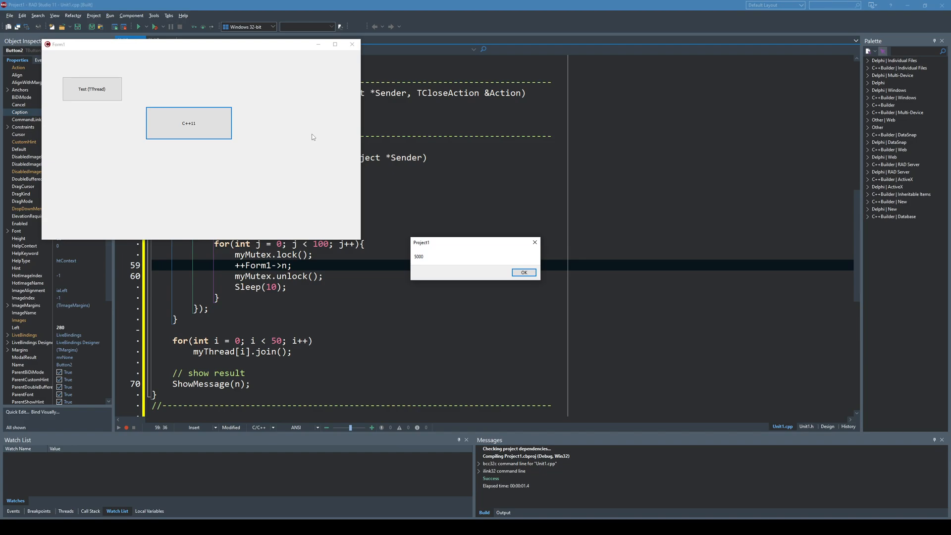
pyautogui.click(523, 271)
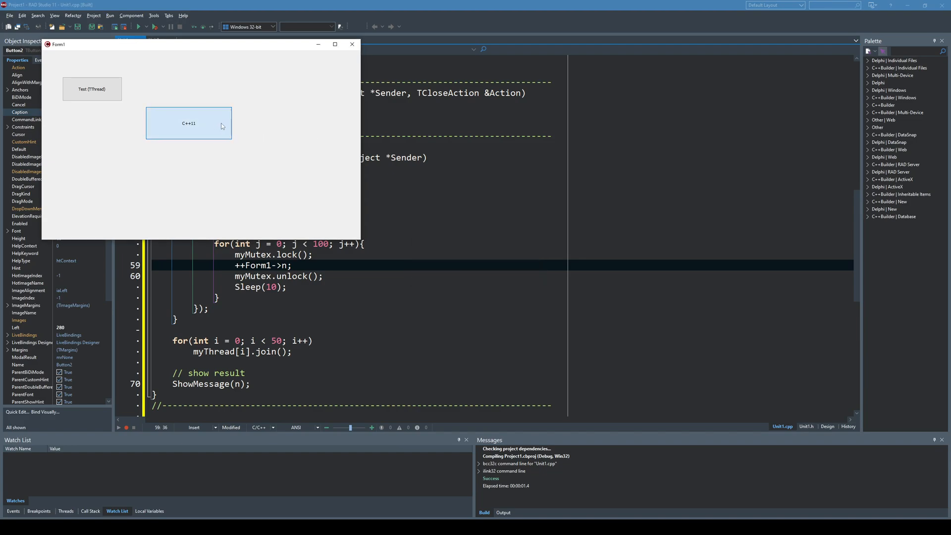
pyautogui.moveTo(352, 43)
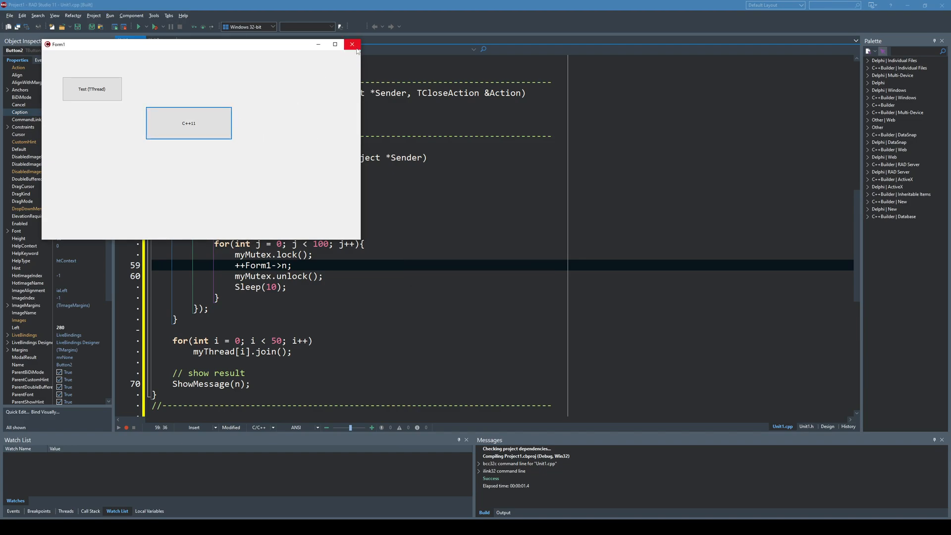
pyautogui.click(351, 43)
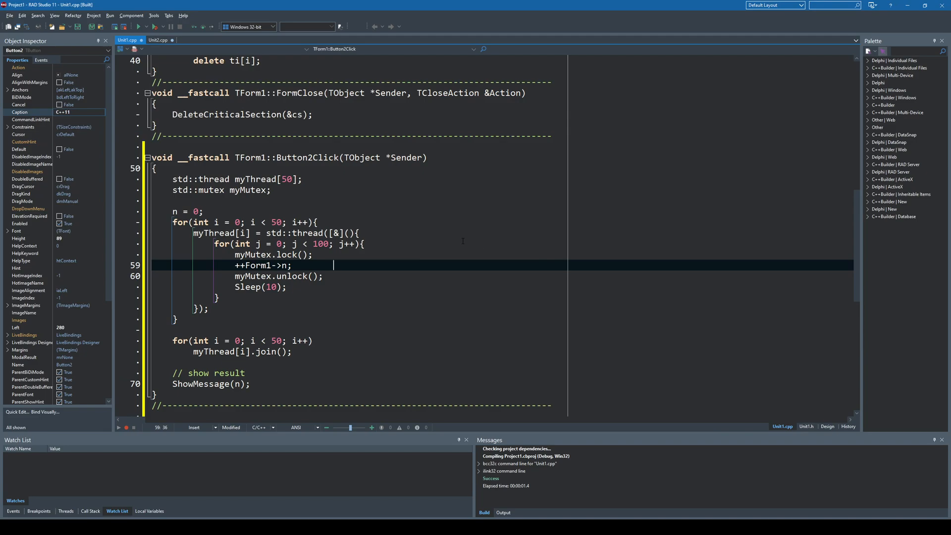
pyautogui.scroll(3)
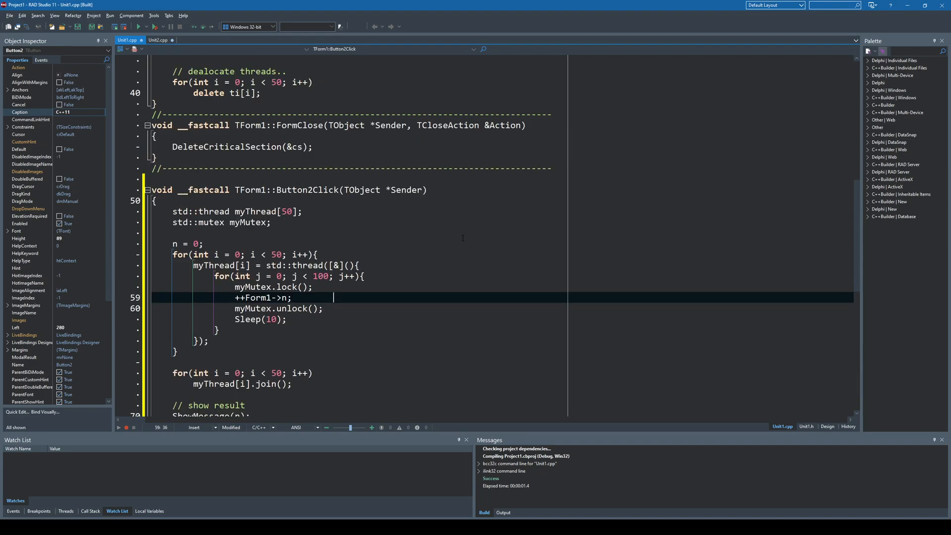
pyautogui.scroll(3)
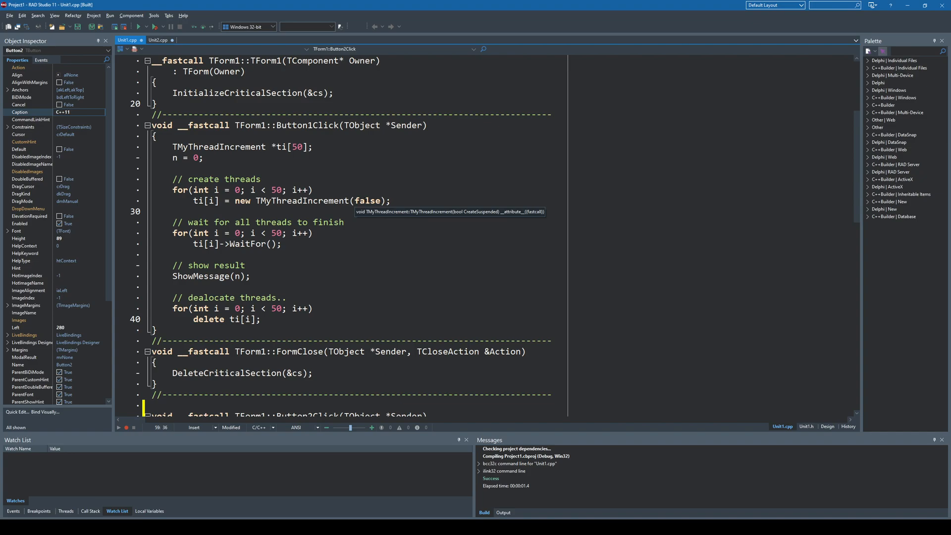
pyautogui.moveTo(423, 208)
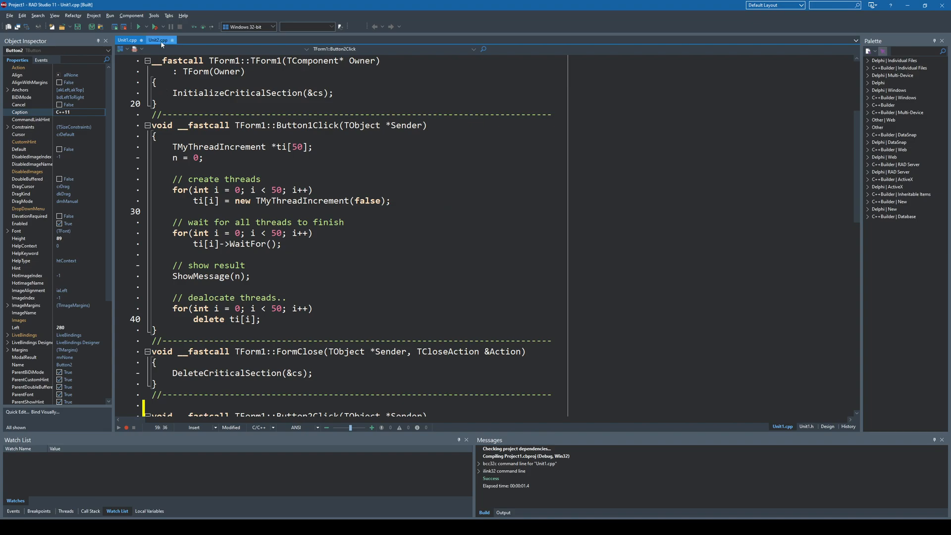
pyautogui.click(157, 39)
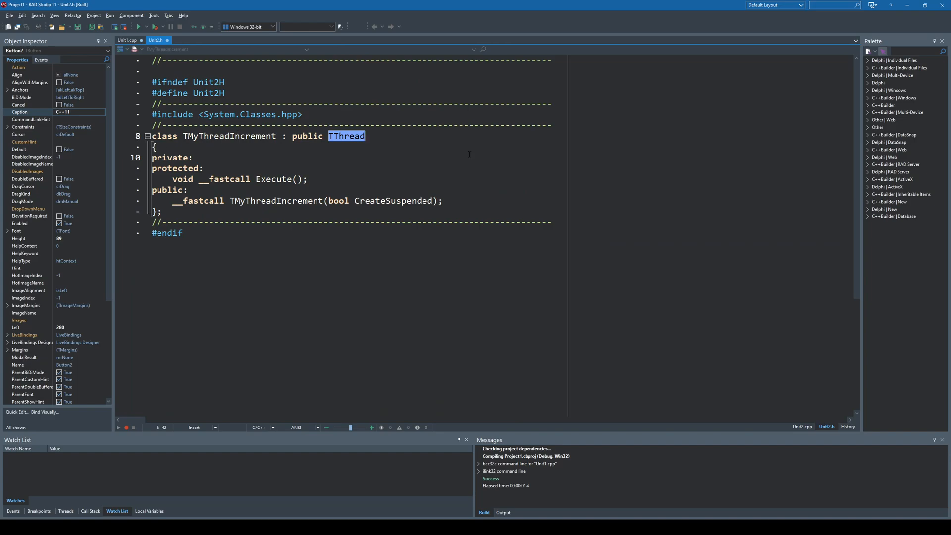
pyautogui.moveTo(802, 429)
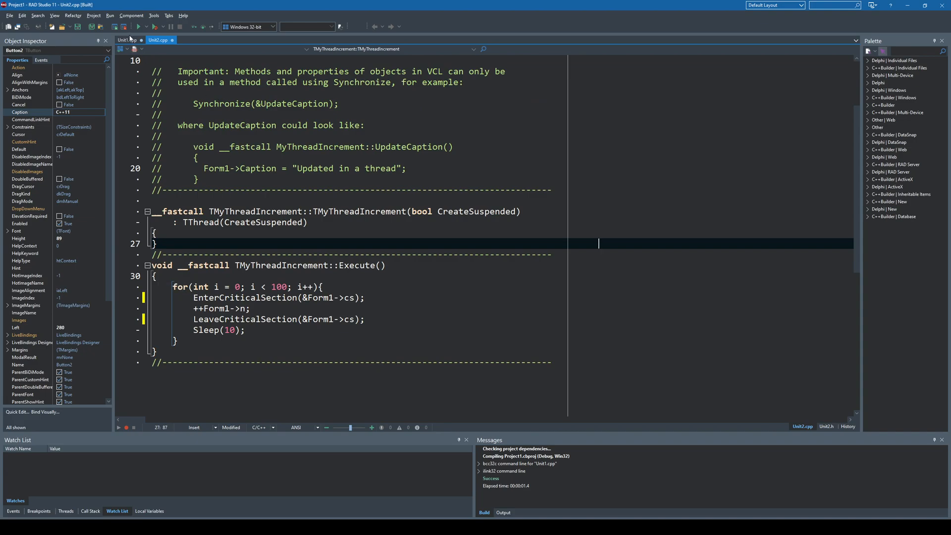
pyautogui.click(128, 40)
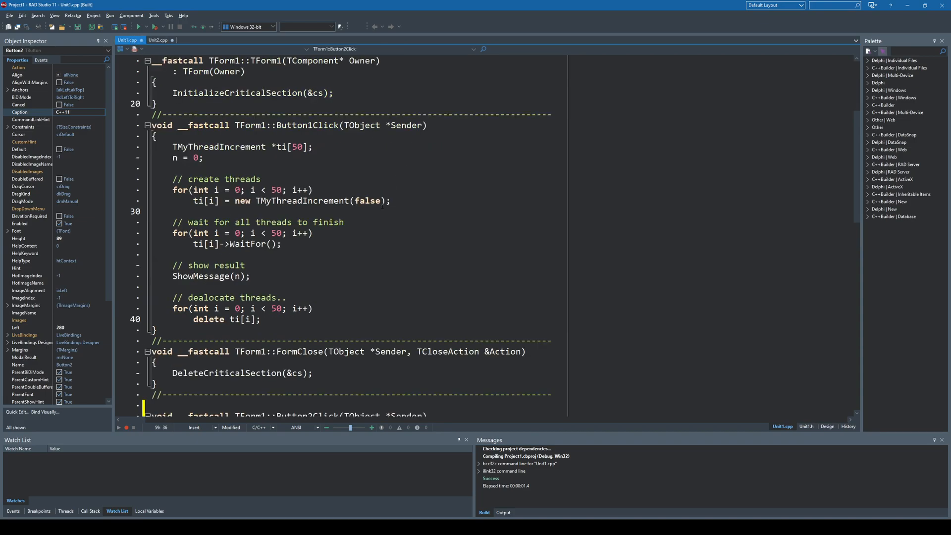
pyautogui.scroll(-3)
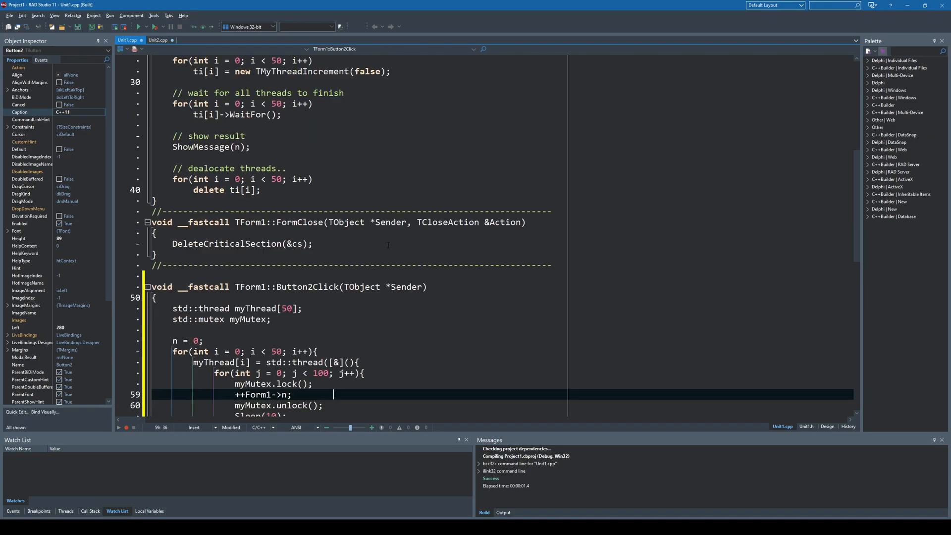
pyautogui.scroll(-3)
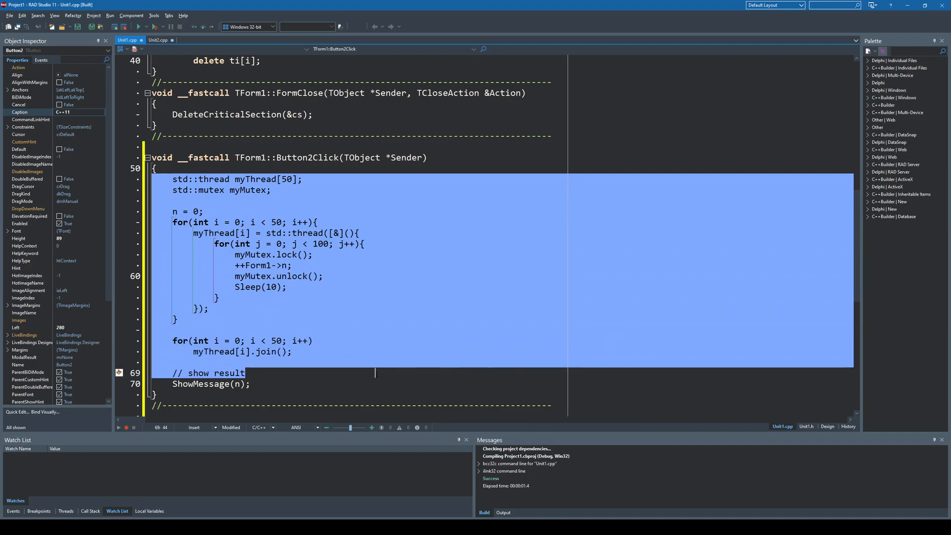
pyautogui.click(370, 297)
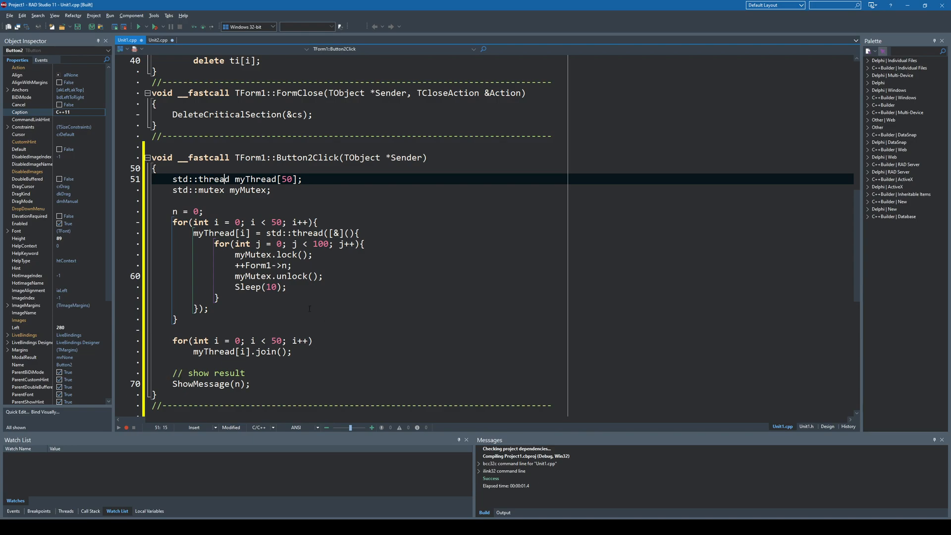
pyautogui.moveTo(386, 318)
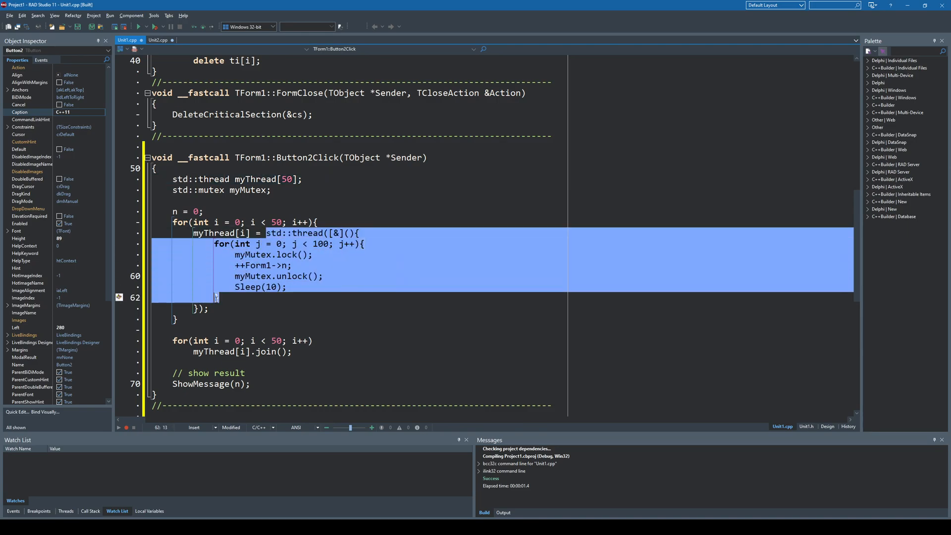
pyautogui.click(231, 310)
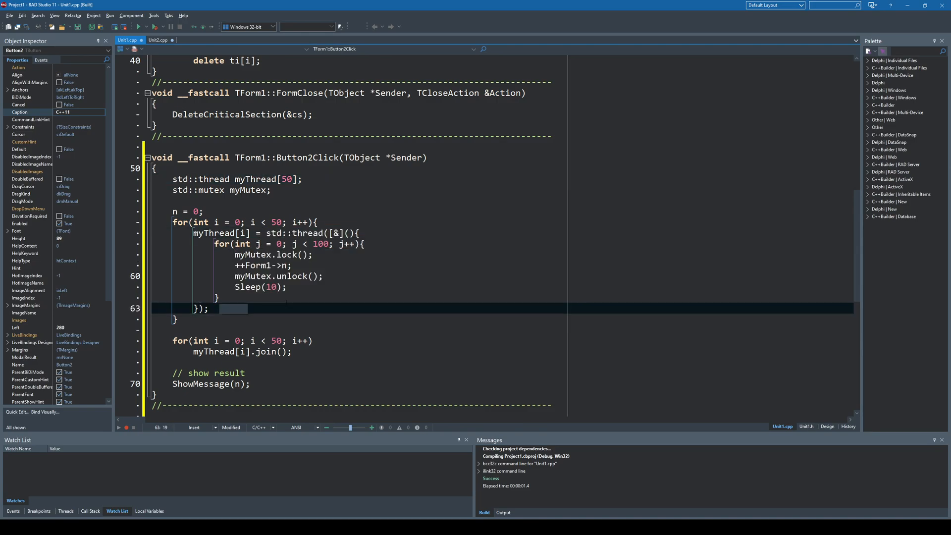
pyautogui.scroll(3)
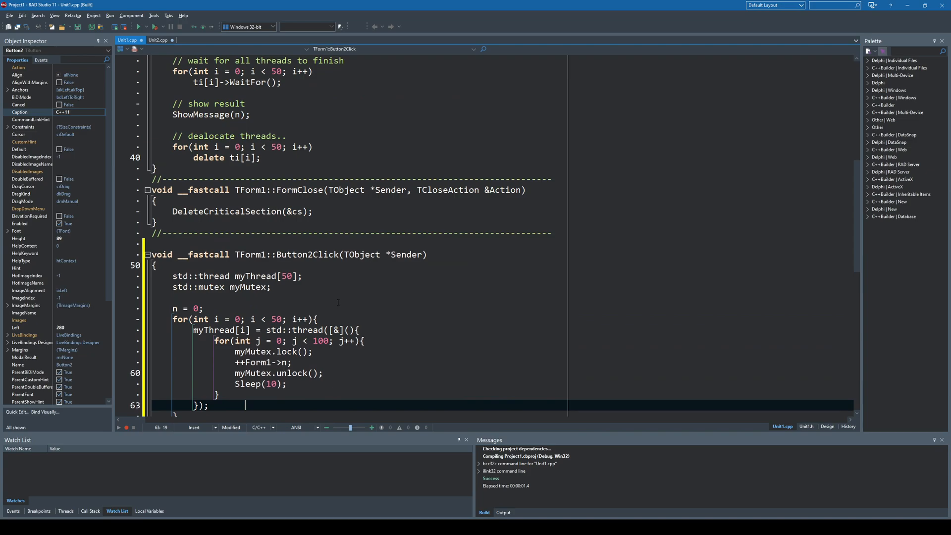
pyautogui.scroll(3)
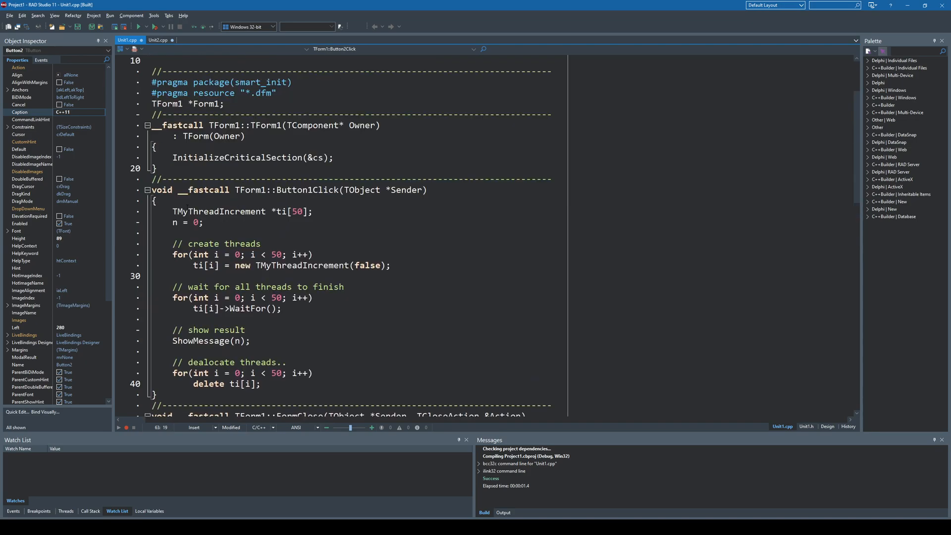
pyautogui.scroll(-3)
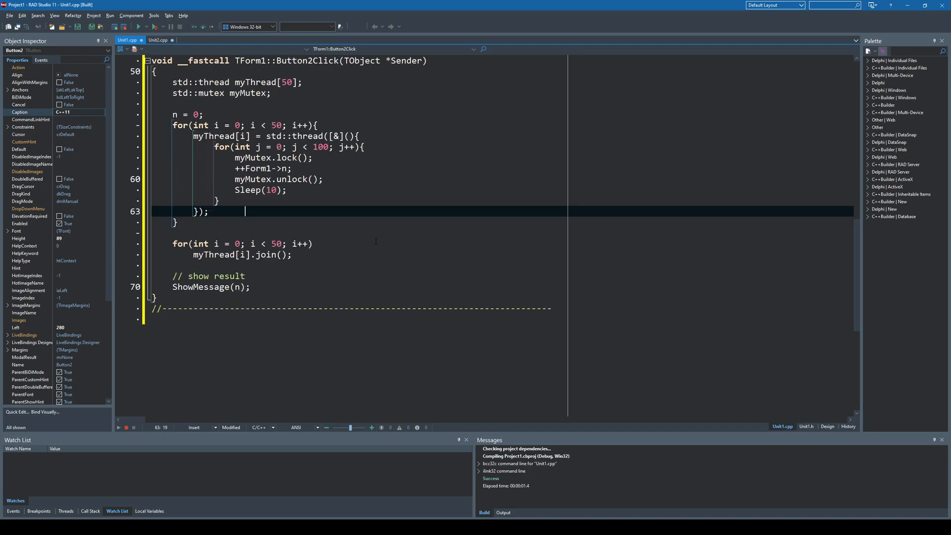
pyautogui.scroll(3)
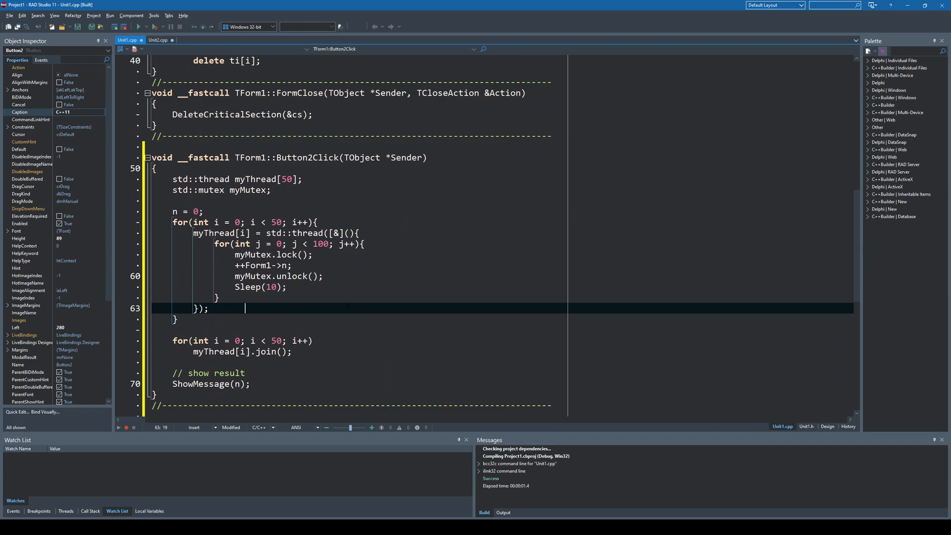
pyautogui.click(208, 309)
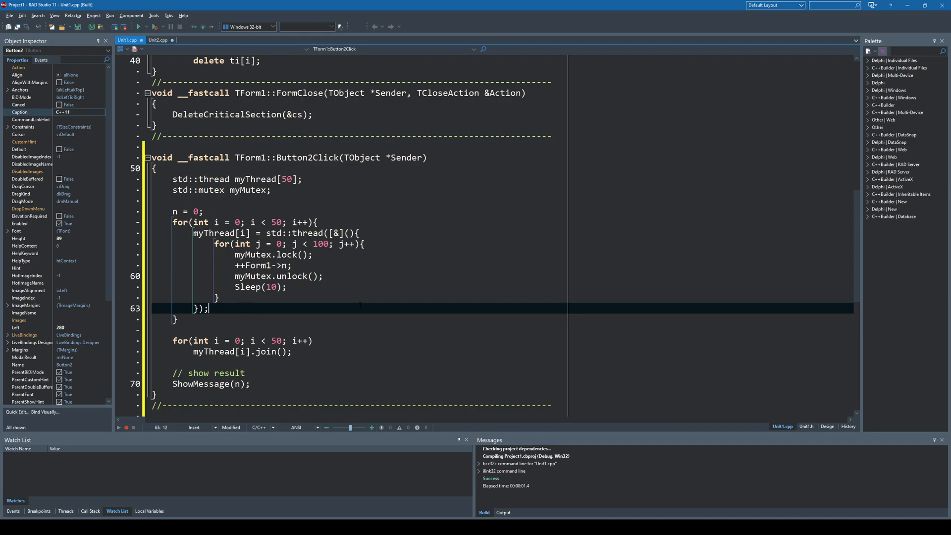